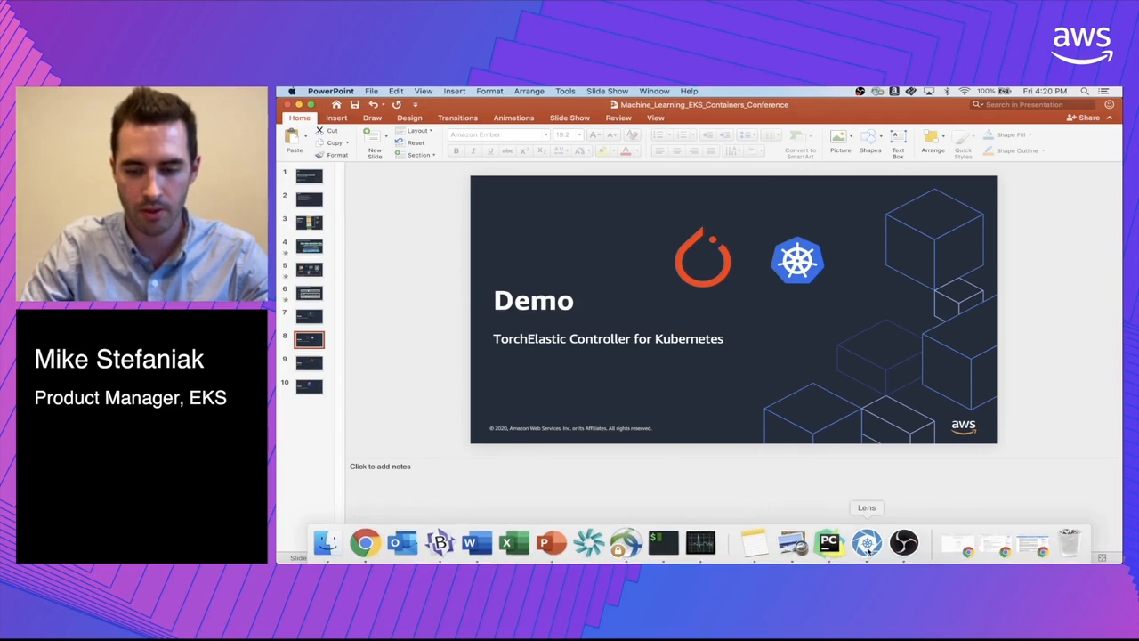
# - Bring up the efa-test cluster in the EKS console with its two Active node groups
pyautogui.click(867, 541)
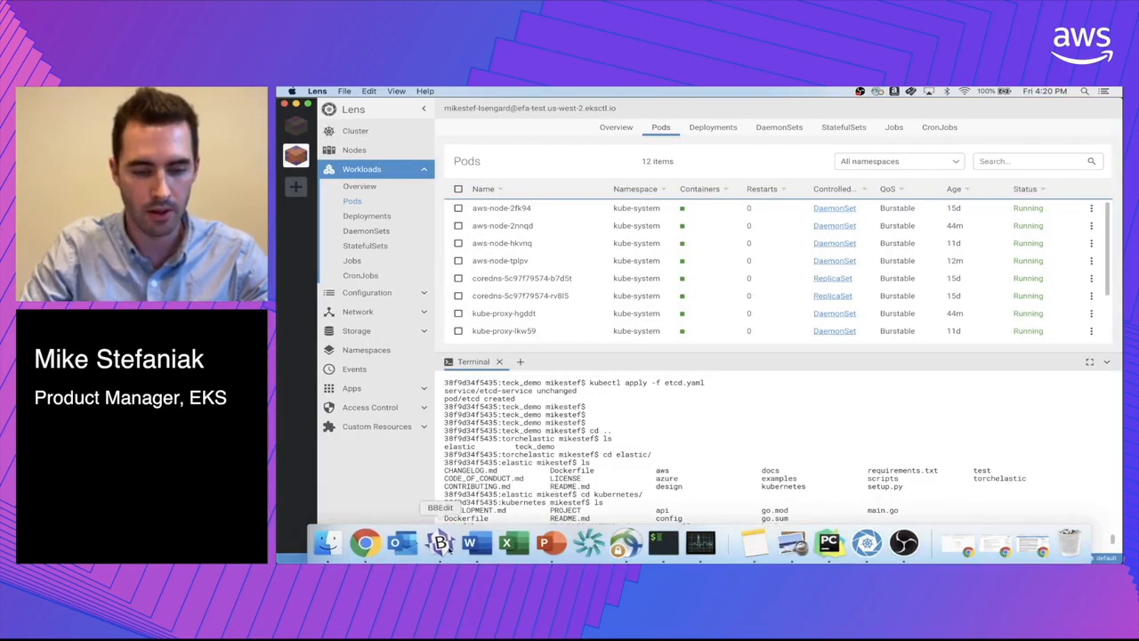
pyautogui.click(367, 541)
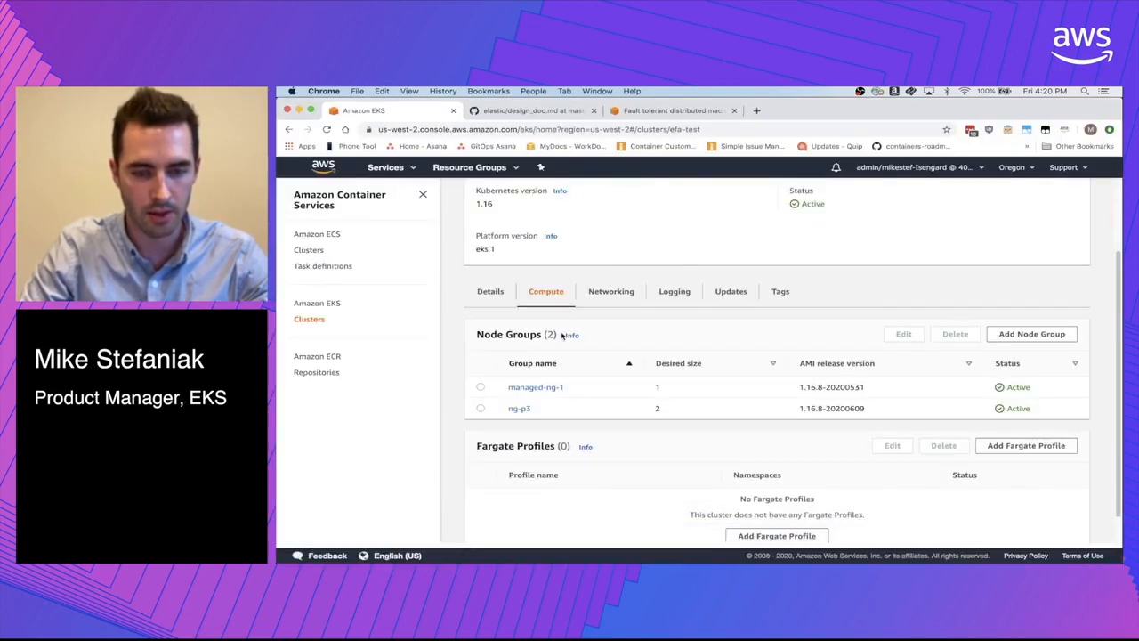
pyautogui.scroll(3)
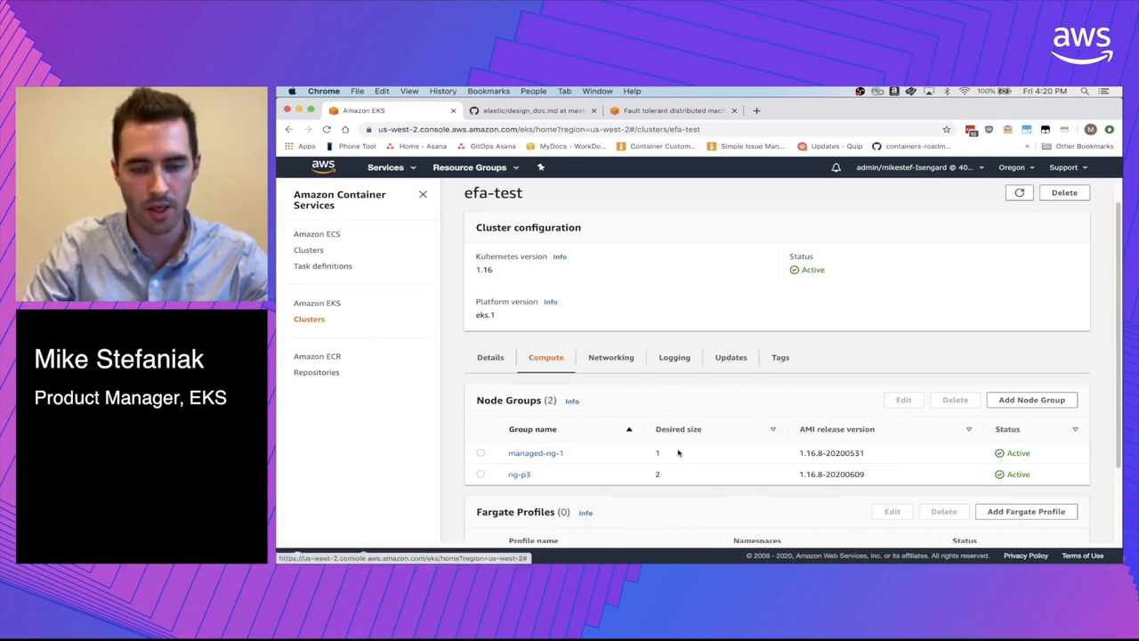
pyautogui.moveTo(666, 454)
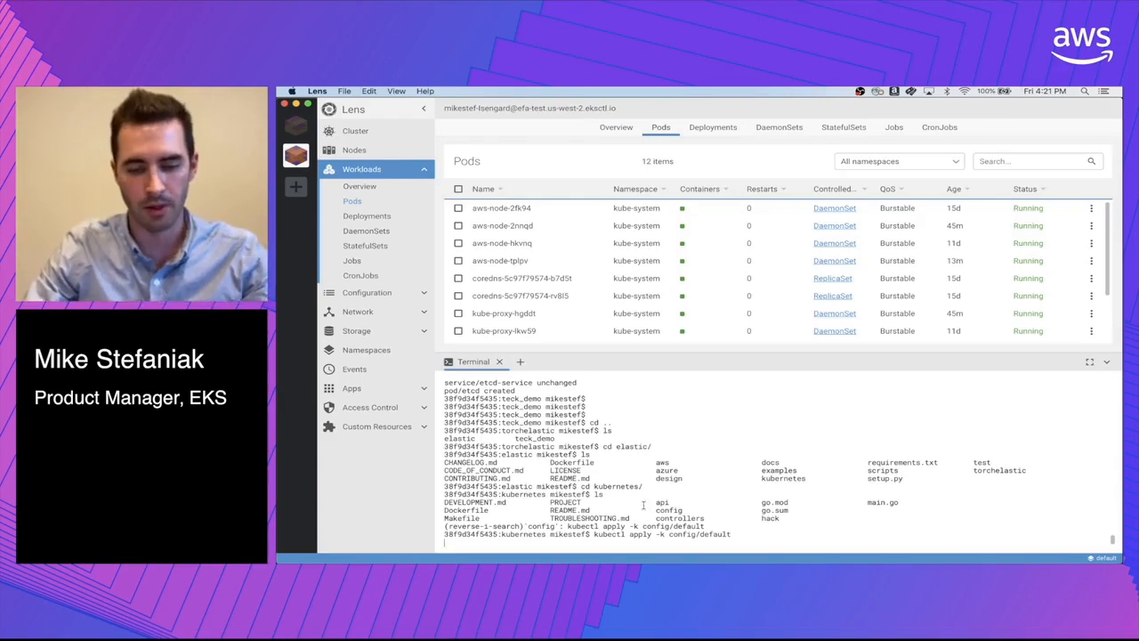
# - Install the elastic-job controller and confirm its pod's details and logs show it Running
pyautogui.press('enter')
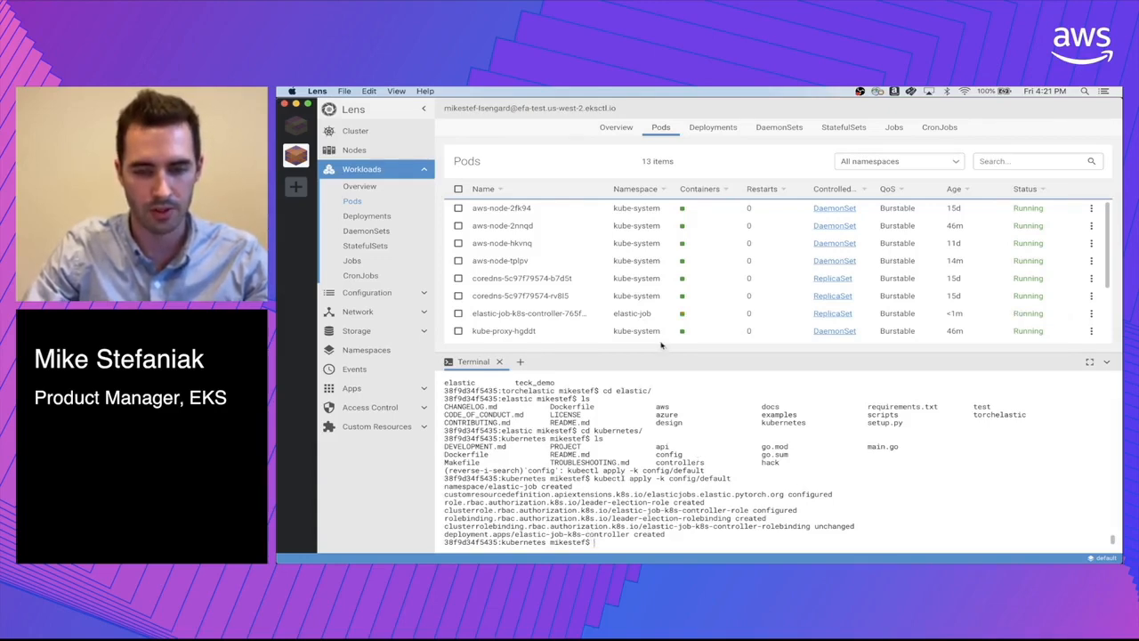
pyautogui.scroll(-3)
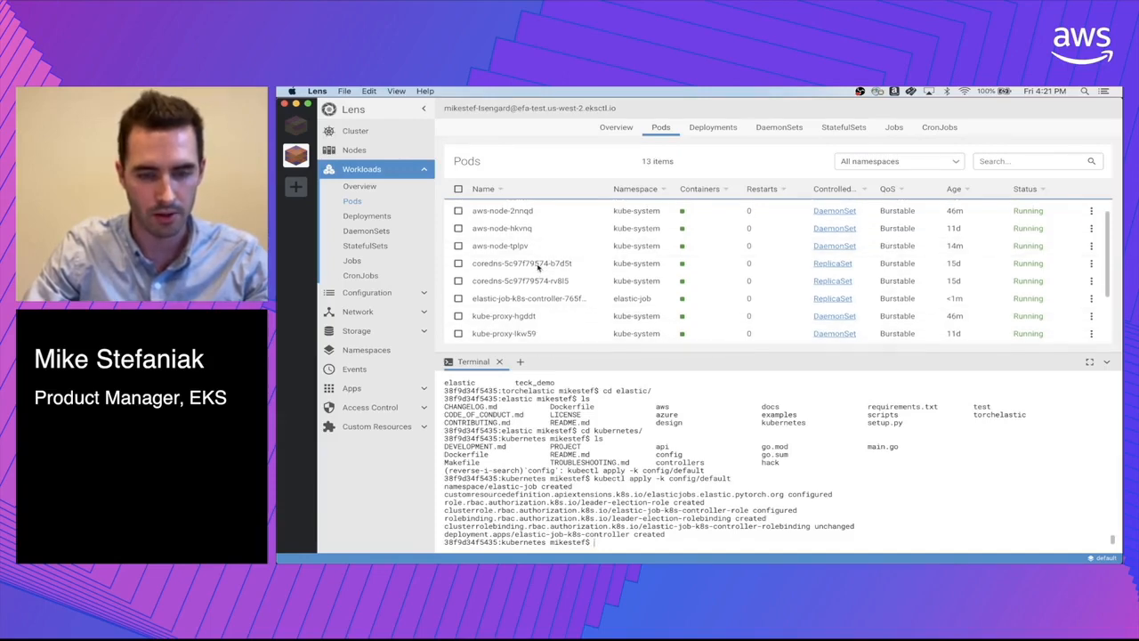
pyautogui.scroll(-3)
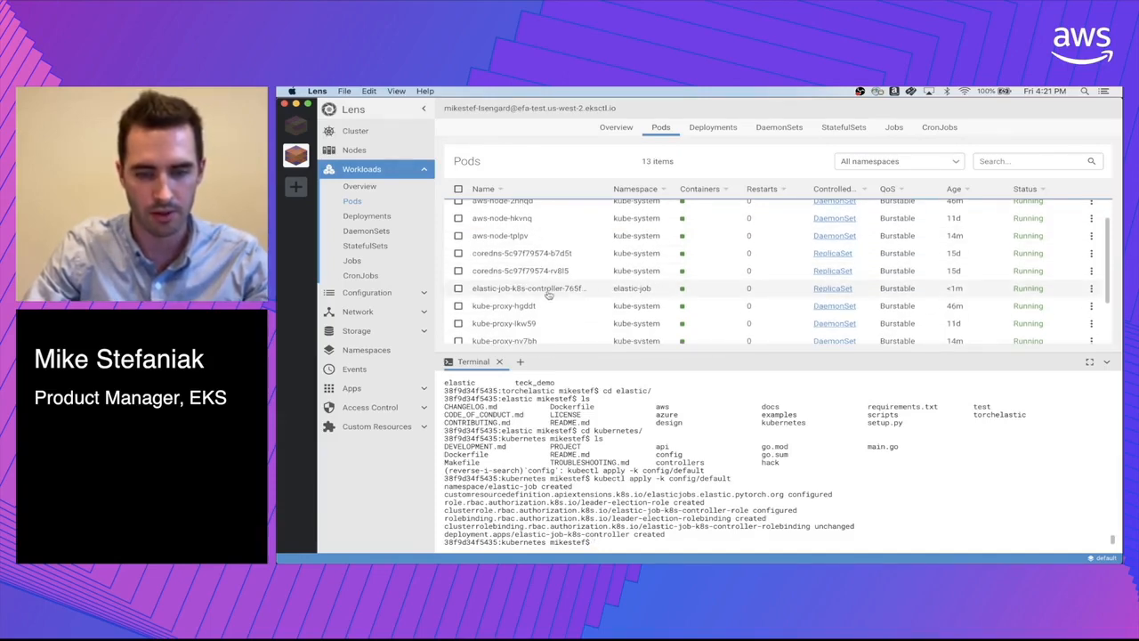
pyautogui.click(898, 160)
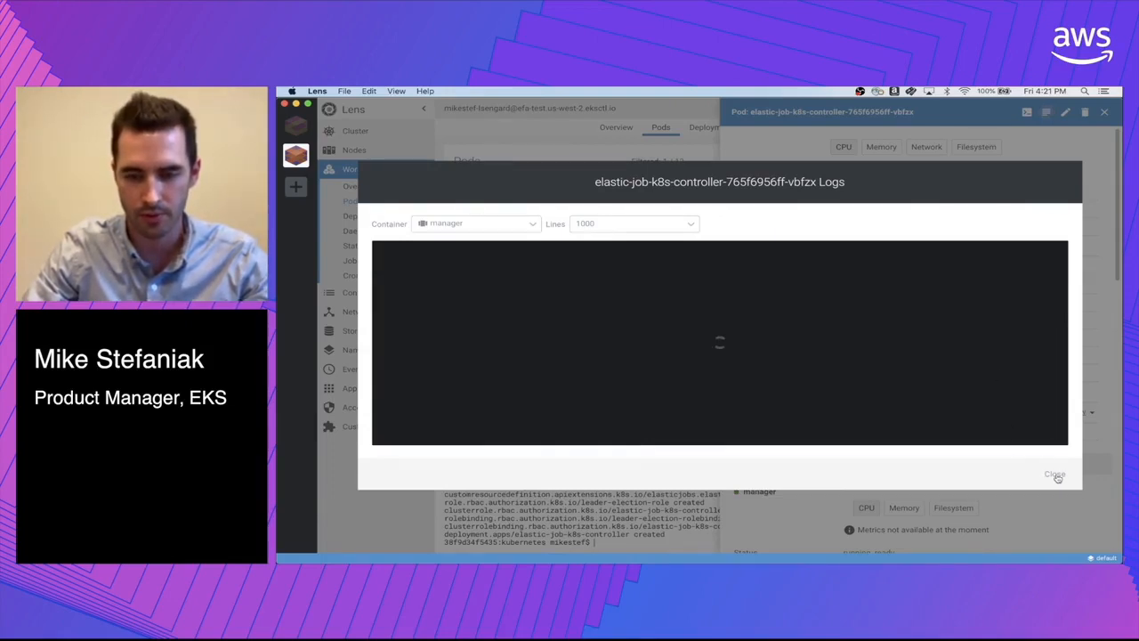
pyautogui.click(1054, 474)
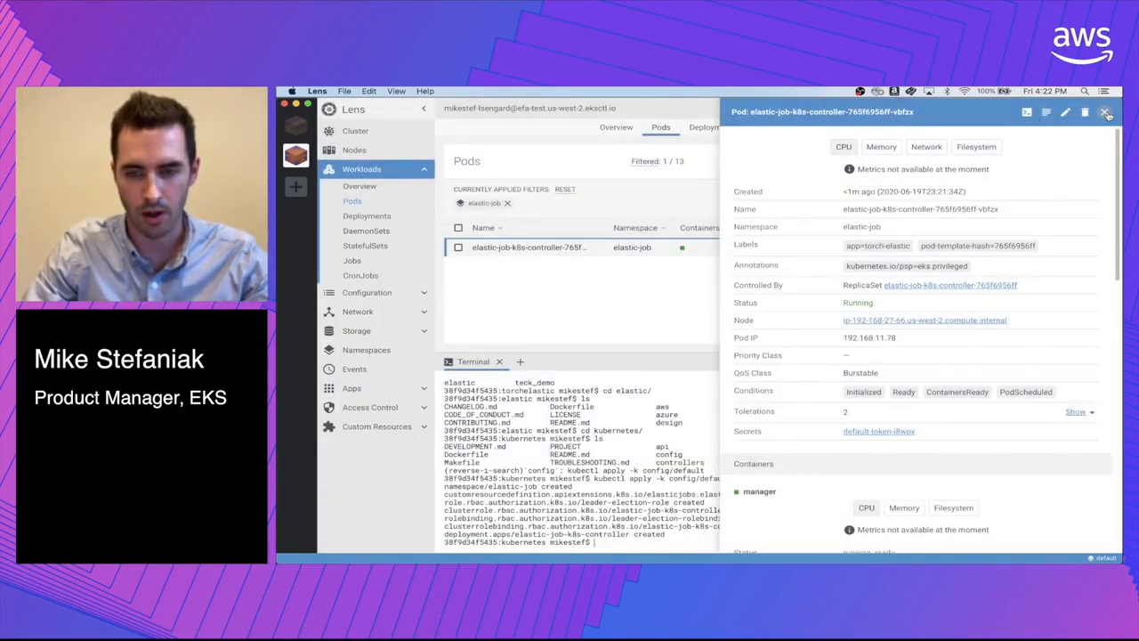
pyautogui.click(1106, 110)
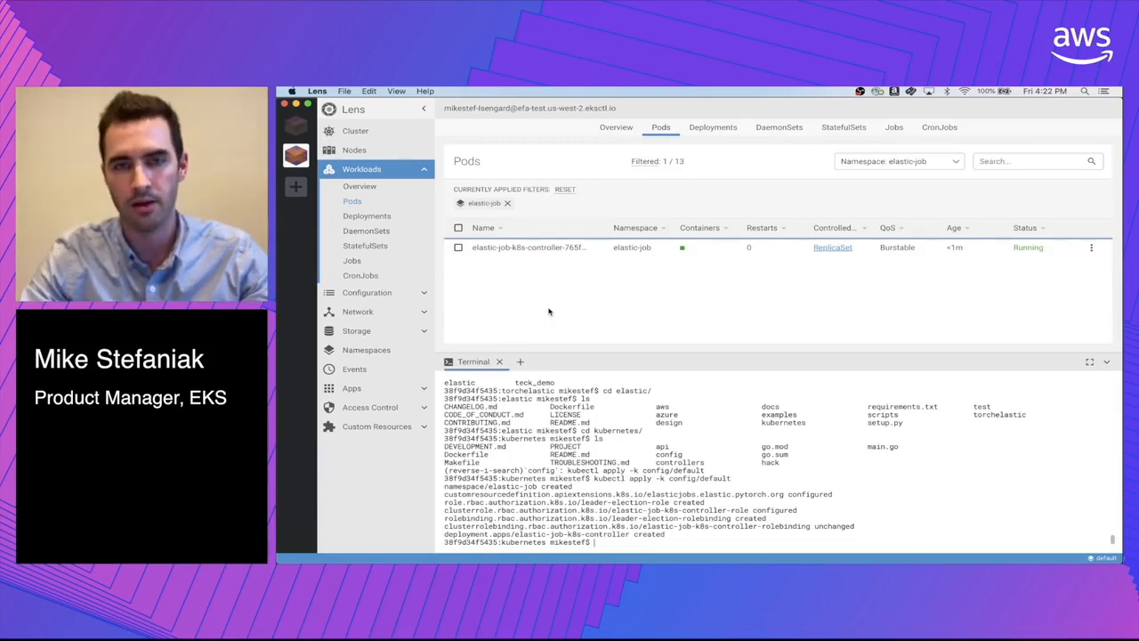
pyautogui.moveTo(732, 322)
pyautogui.write('kubectl')
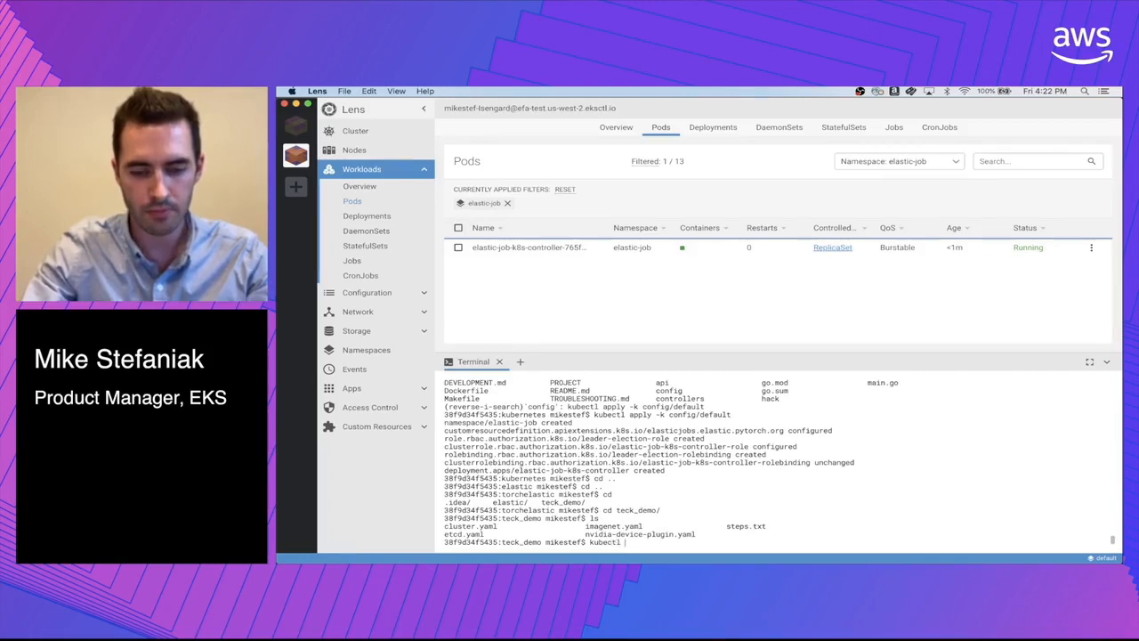
# - Apply etcd.yaml in task_demo and check the etcd pod's details and logs in elastic-job
pyautogui.write('apply -f etcd.yaml')
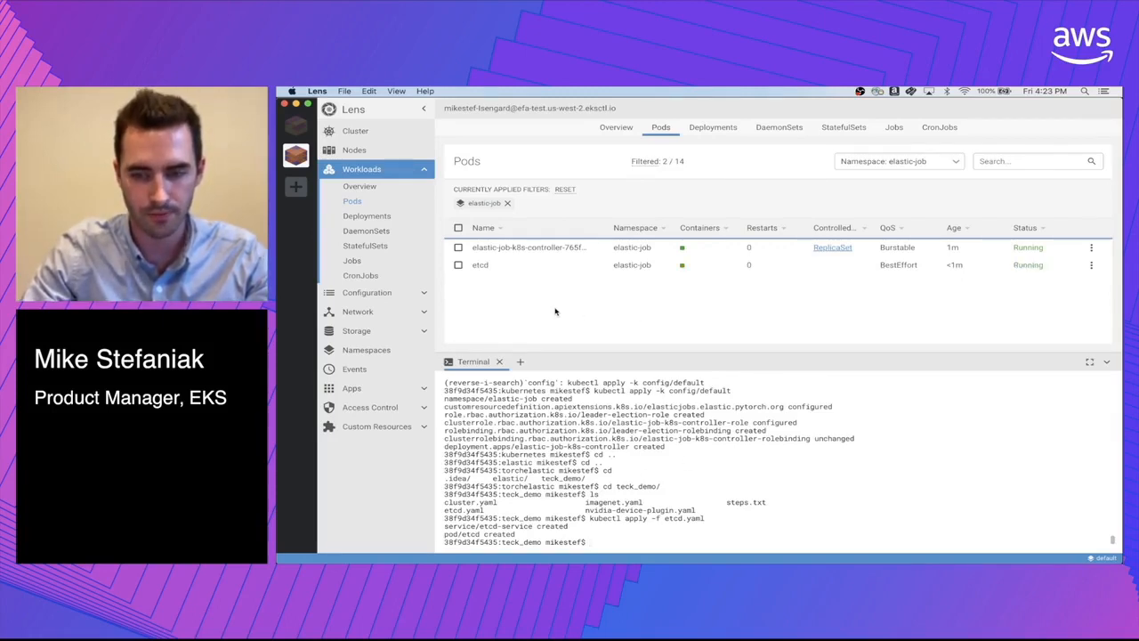
pyautogui.click(480, 263)
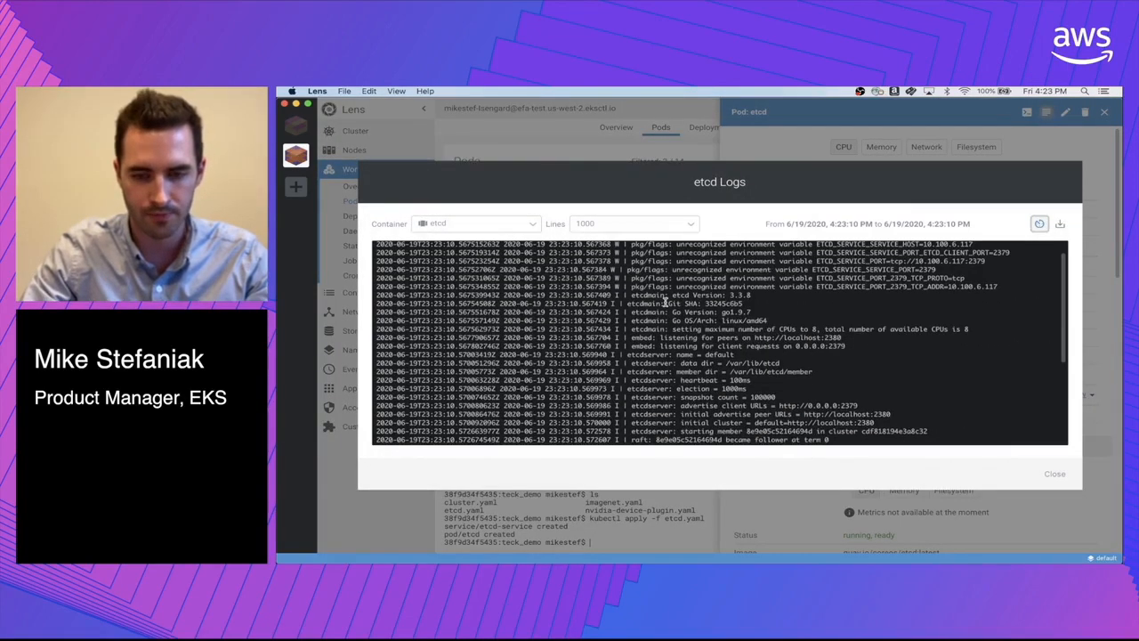
pyautogui.click(1054, 473)
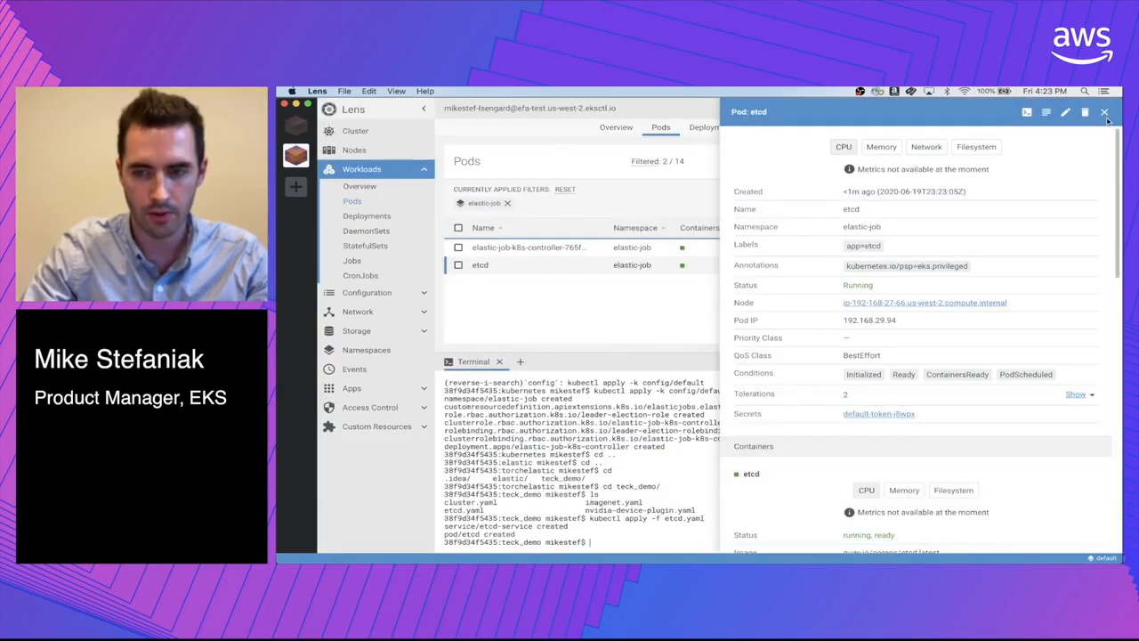
pyautogui.click(1104, 110)
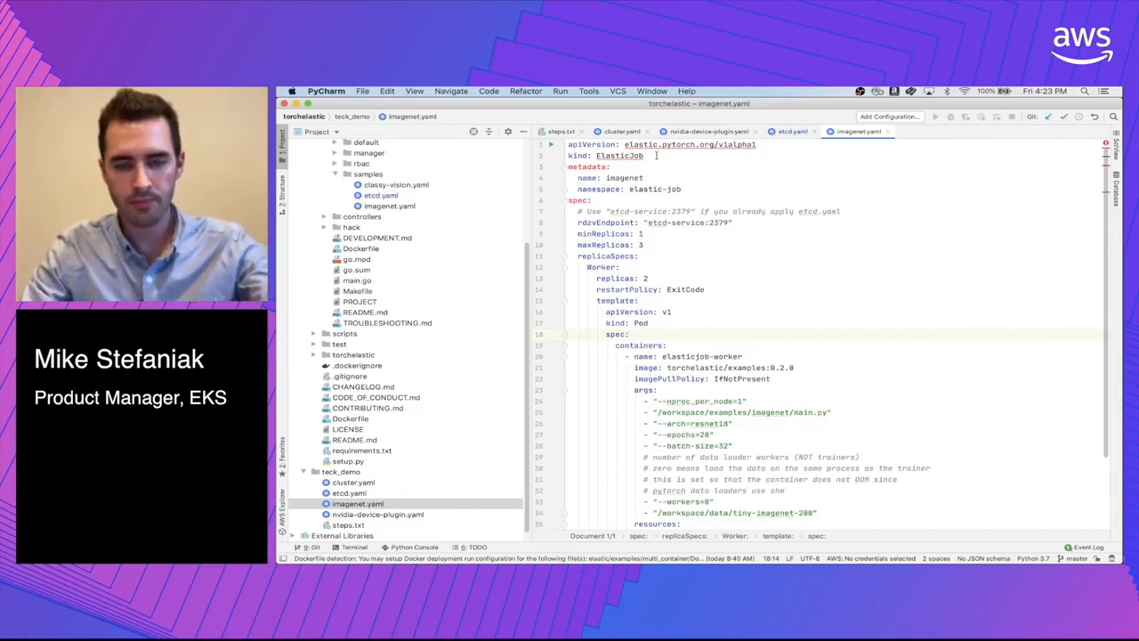
# - Review imagenet.yaml's worker replicaSpecs: min 1, max 2 replicas, one nvidia.com/gpu each
pyautogui.scroll(-3)
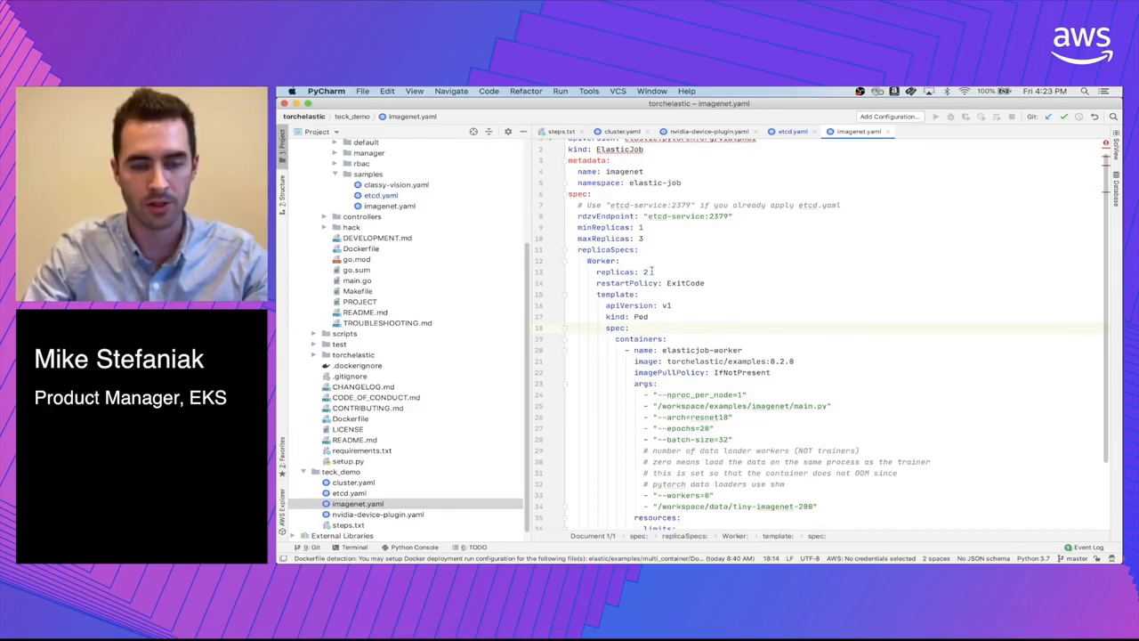
pyautogui.scroll(-3)
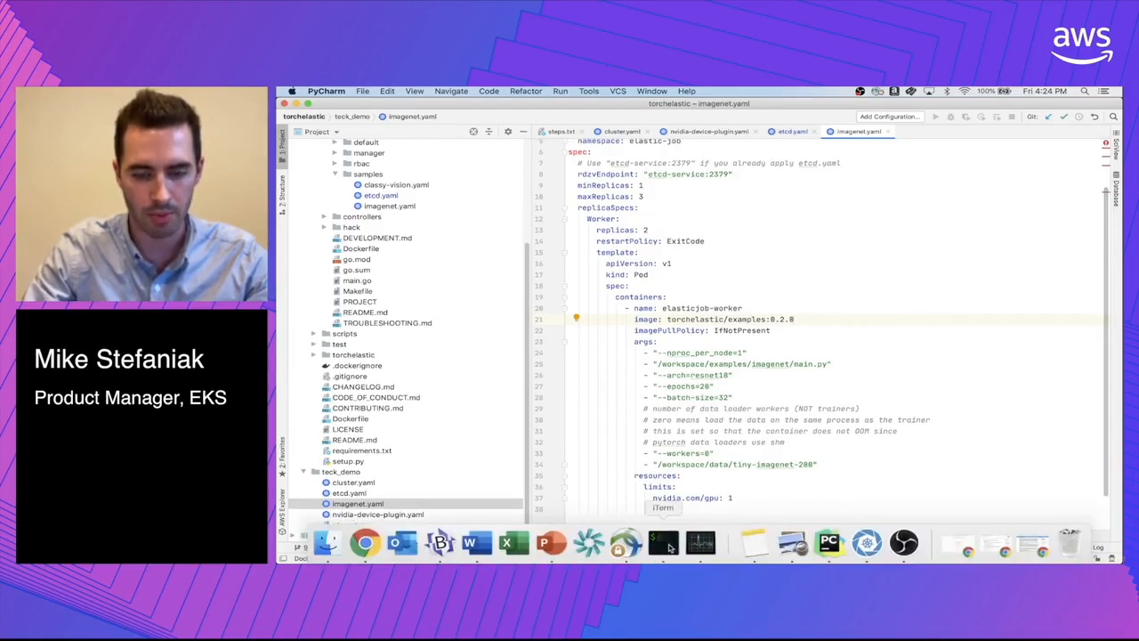
# - Create the imagenet ElasticJob with kubectl apply -f imagenet.yaml
pyautogui.click(662, 541)
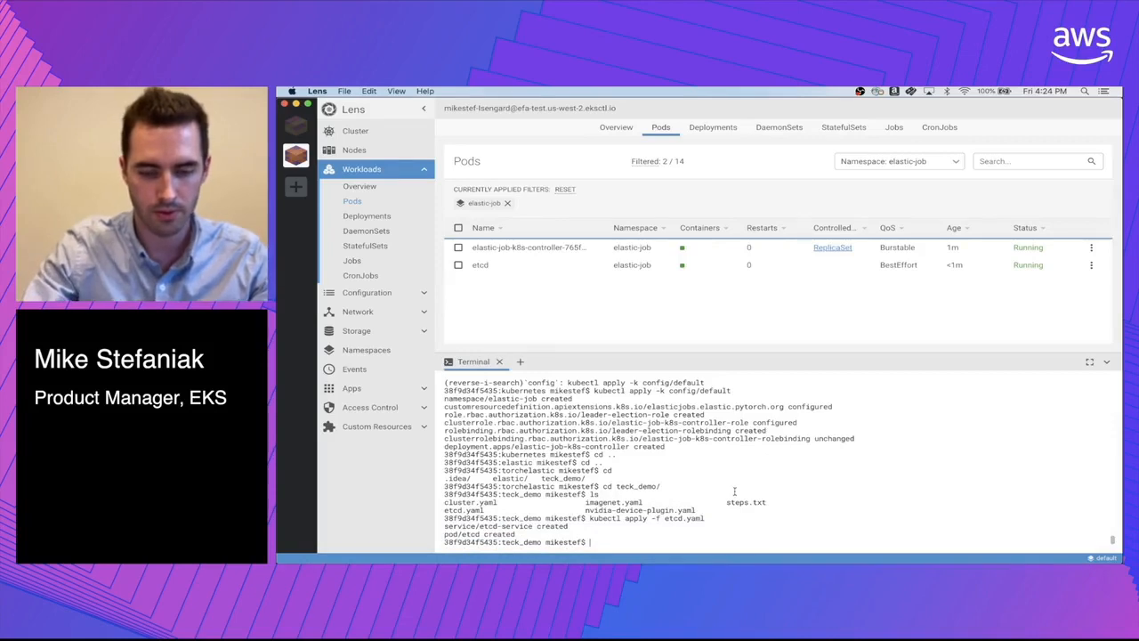
pyautogui.write('kubectl')
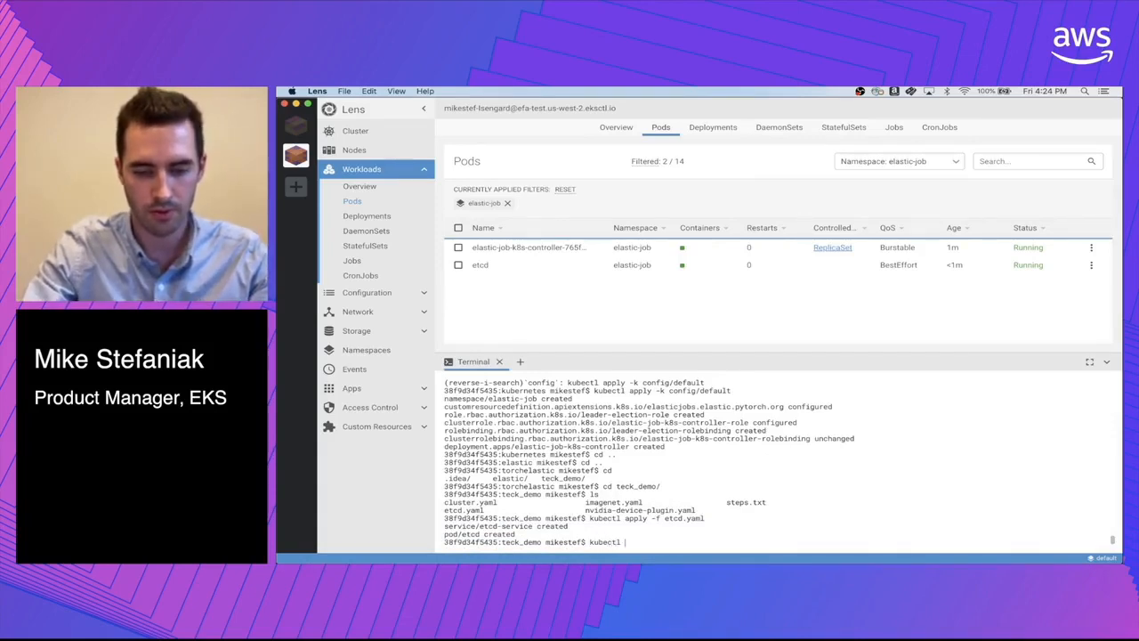
pyautogui.write('kubectl apply -f imagenet.yaml')
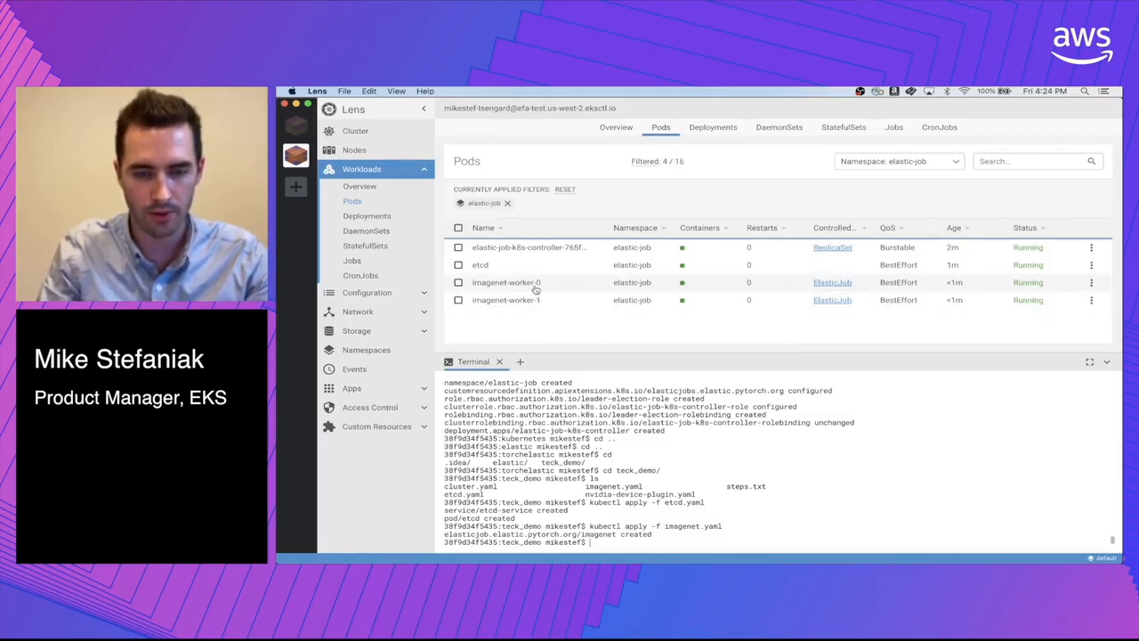
# - Check imagenet-worker-0's logs showing it waiting for rendezvous peers
pyautogui.click(506, 281)
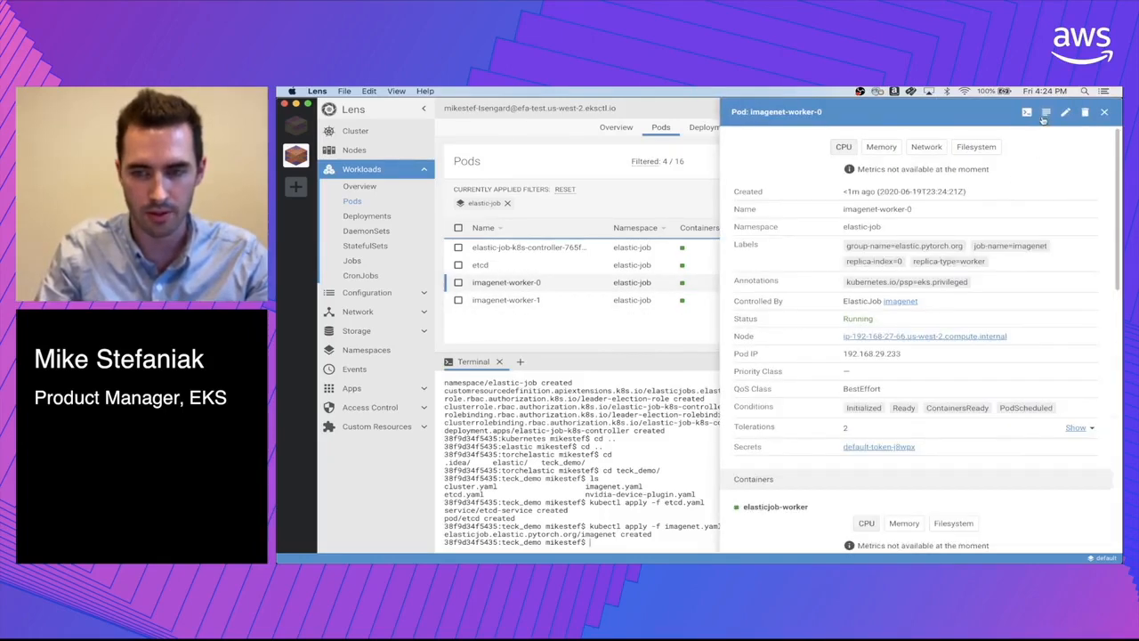
pyautogui.click(1046, 112)
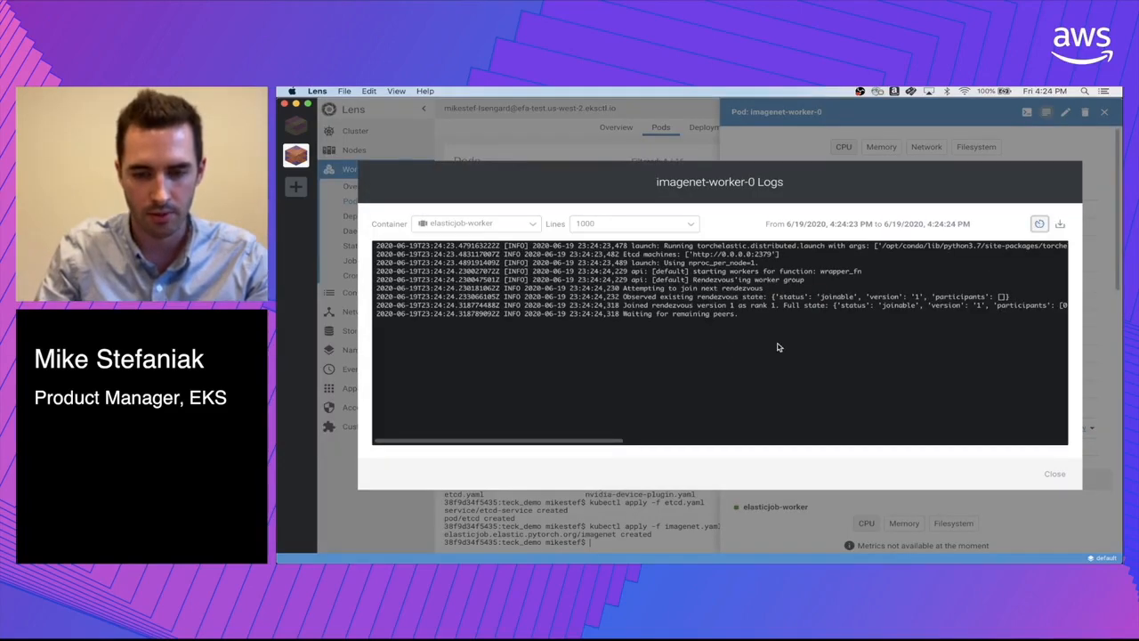
pyautogui.moveTo(641, 368)
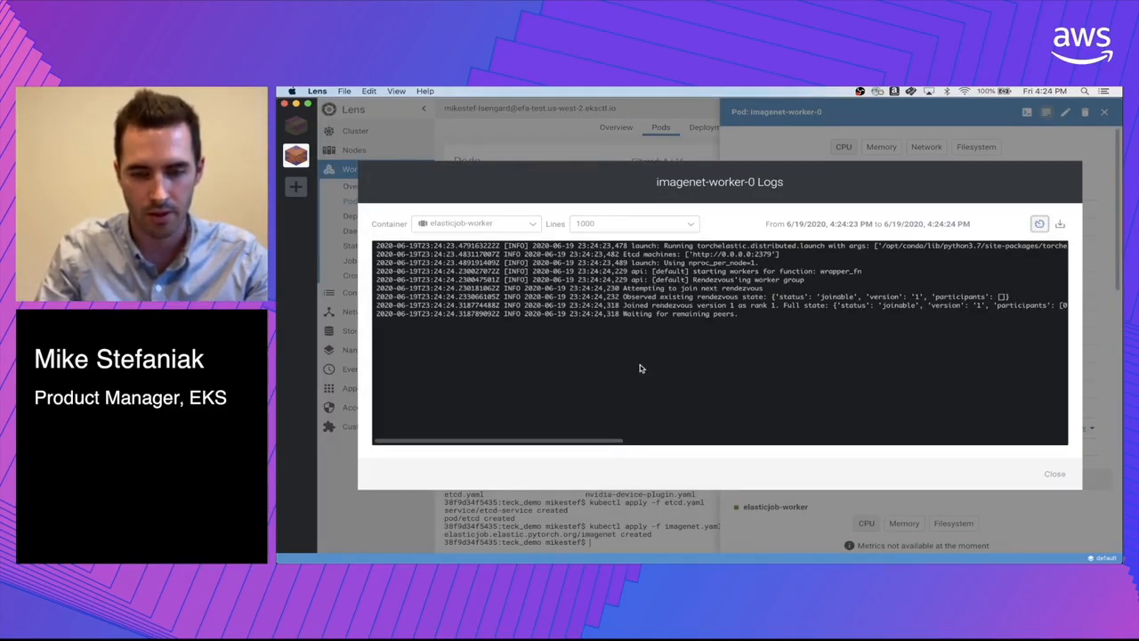
pyautogui.moveTo(712, 295)
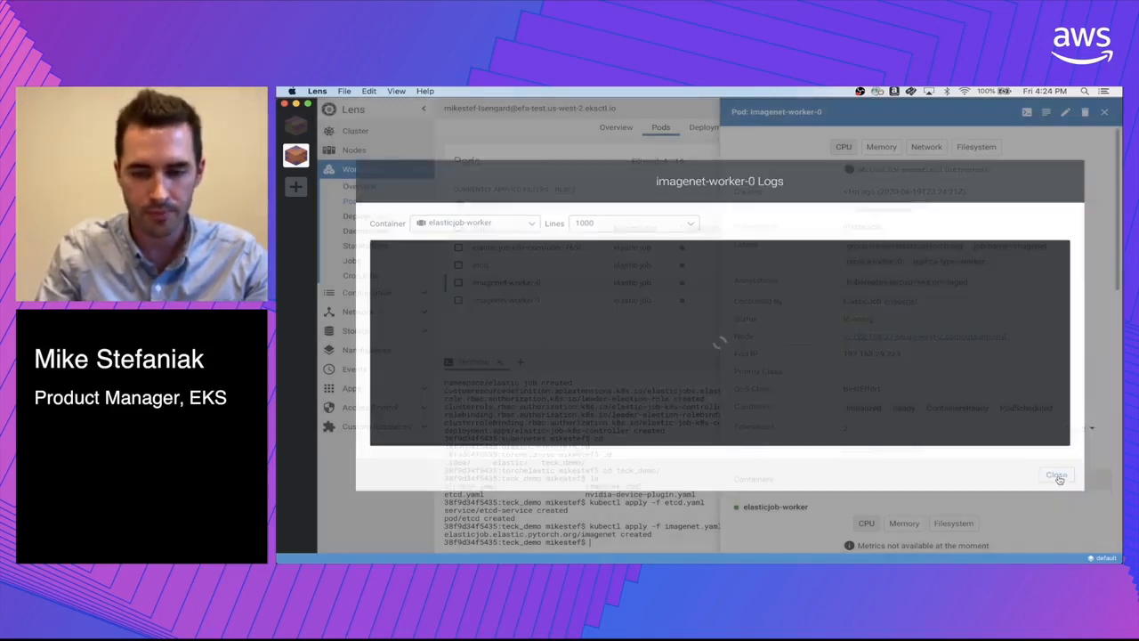
pyautogui.click(1058, 474)
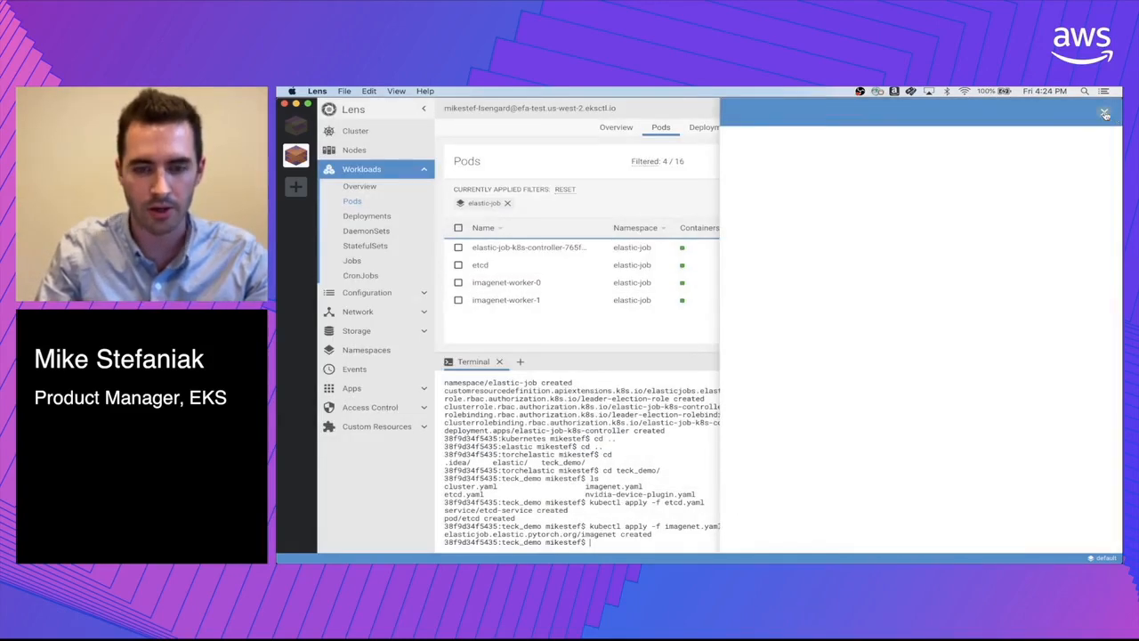
pyautogui.click(1103, 114)
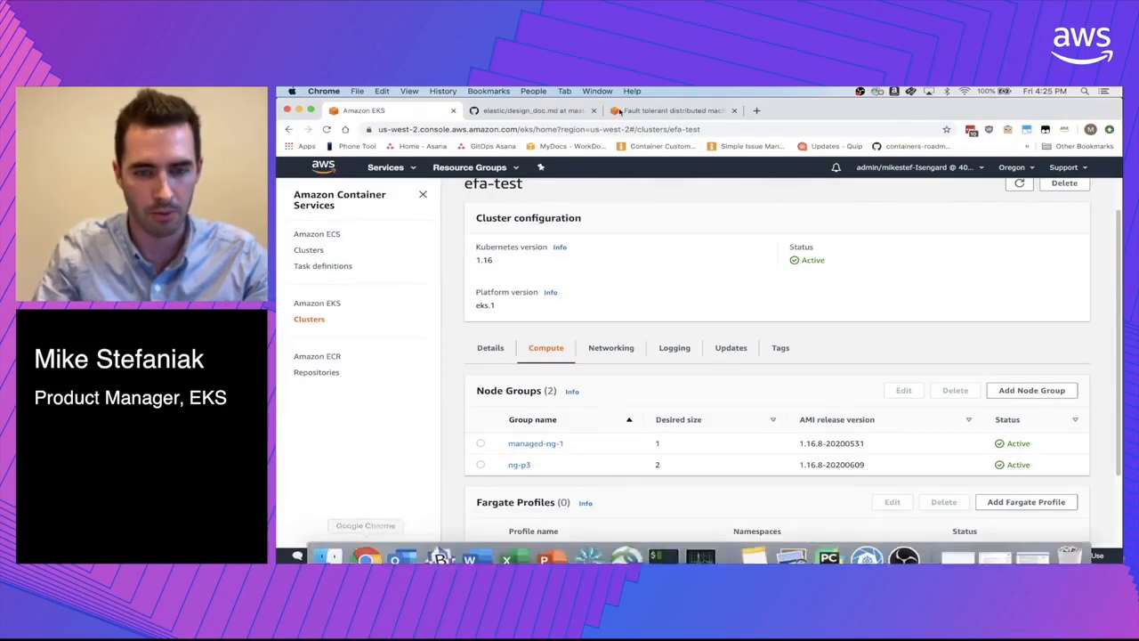
# - Scale the ng-p3 node group down to a desired size of one node and save
pyautogui.scroll(-3)
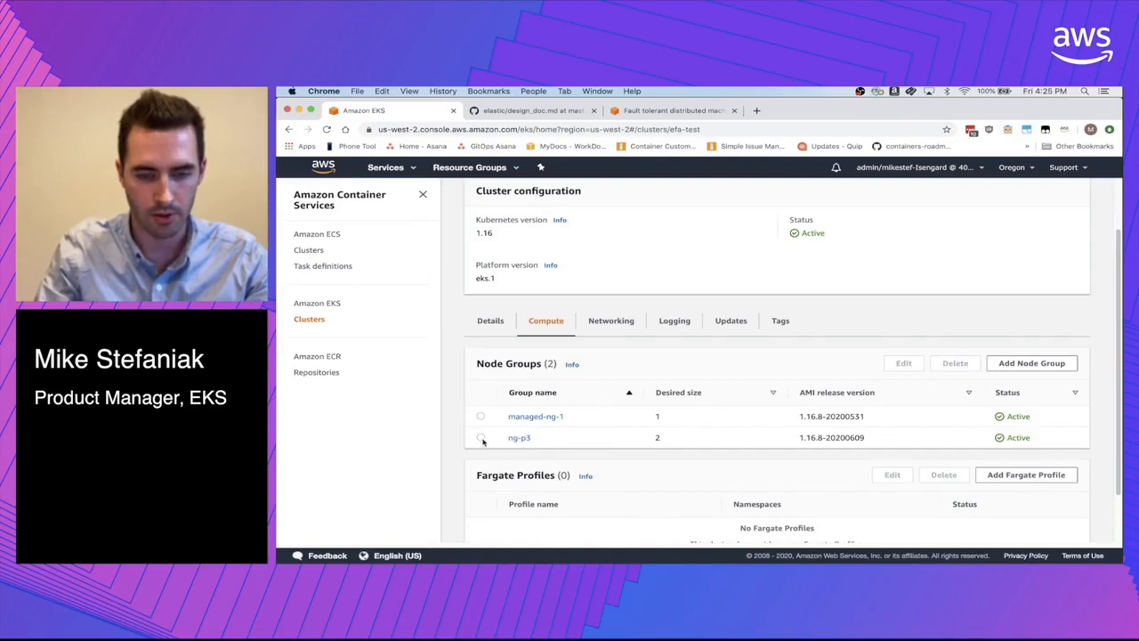
pyautogui.click(520, 438)
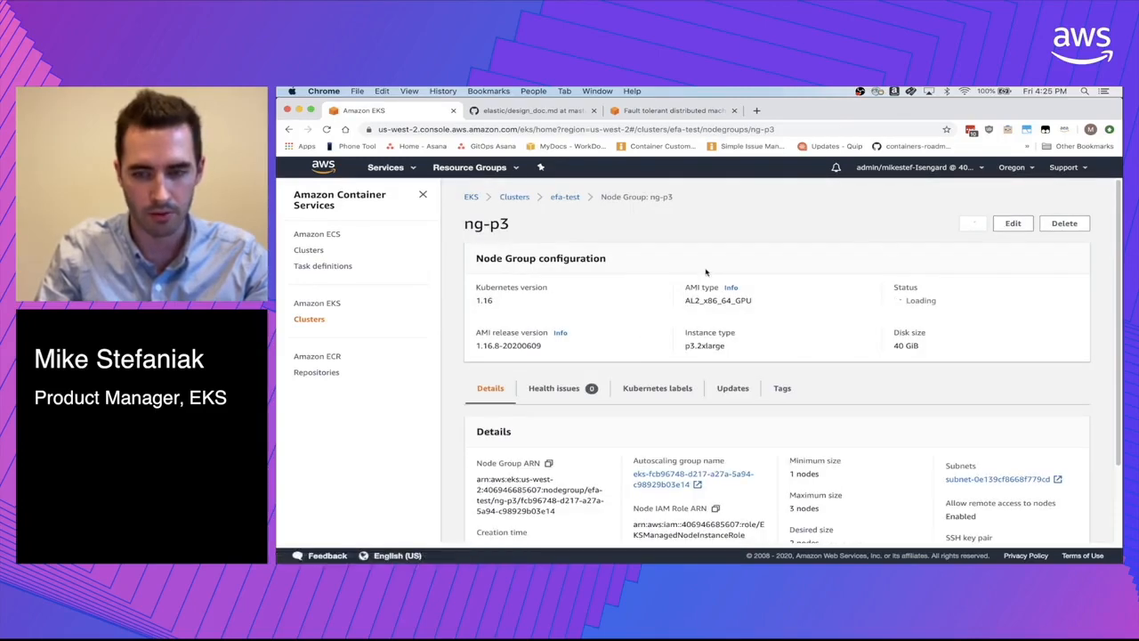
pyautogui.click(1013, 224)
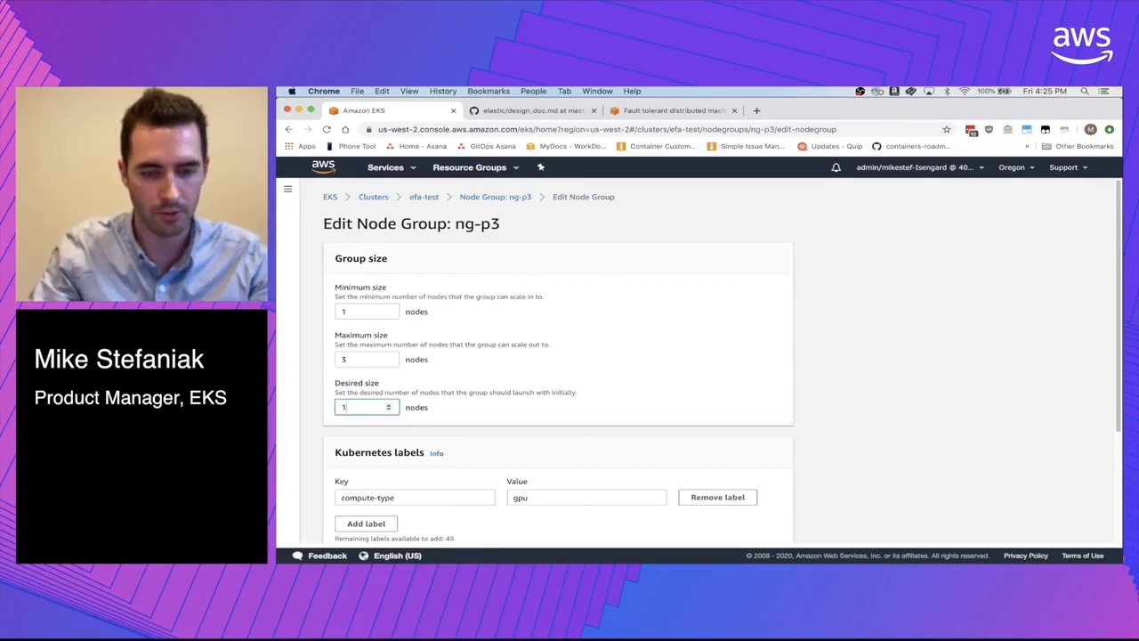
pyautogui.scroll(-3)
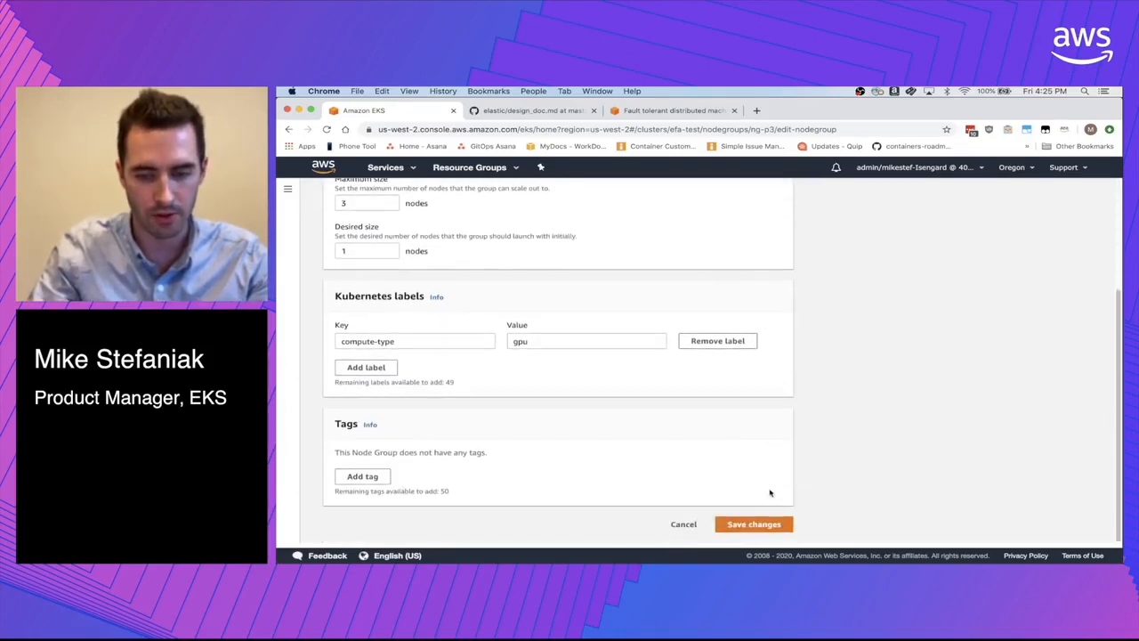
pyautogui.click(753, 523)
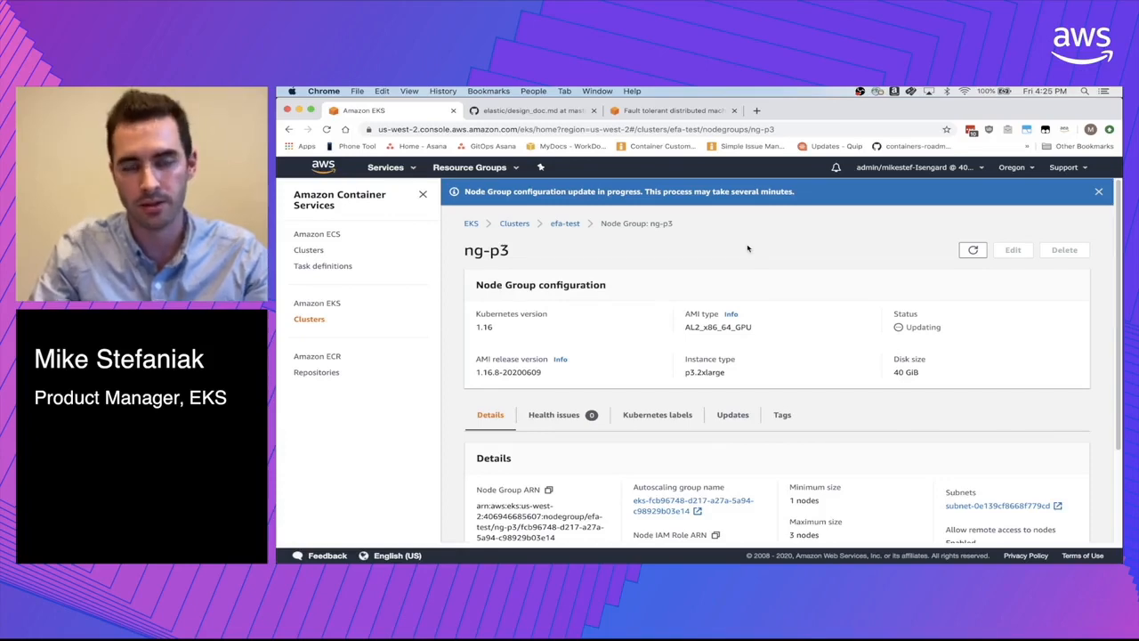
# - Confirm imagenet-worker-0's logs show training epochs progressing, then return to the EKS console
pyautogui.scroll(-3)
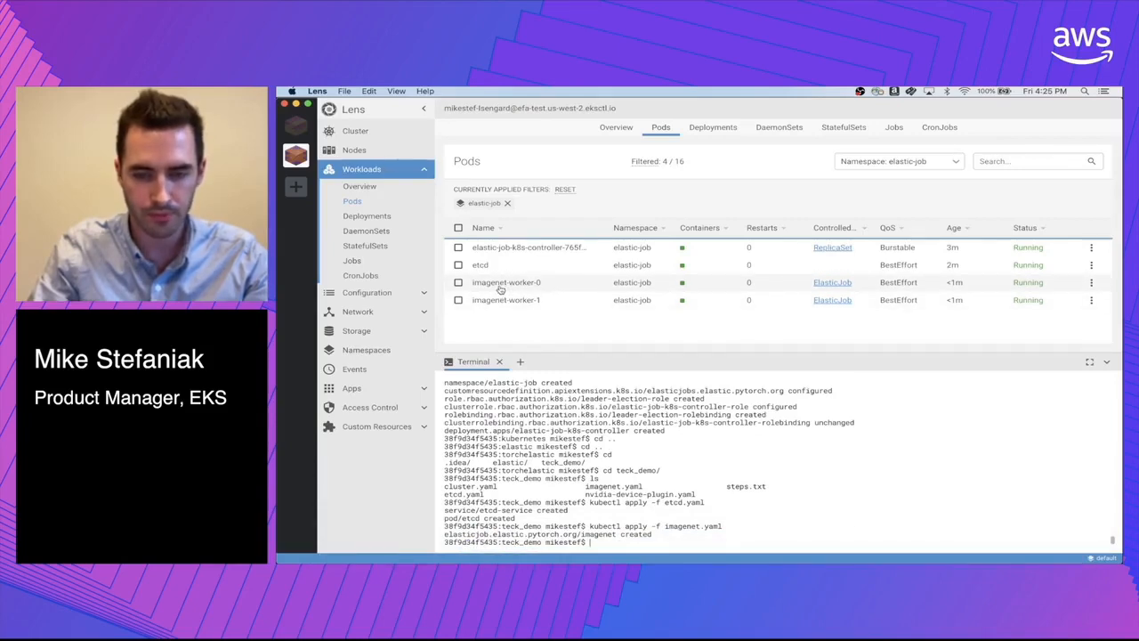
pyautogui.click(506, 281)
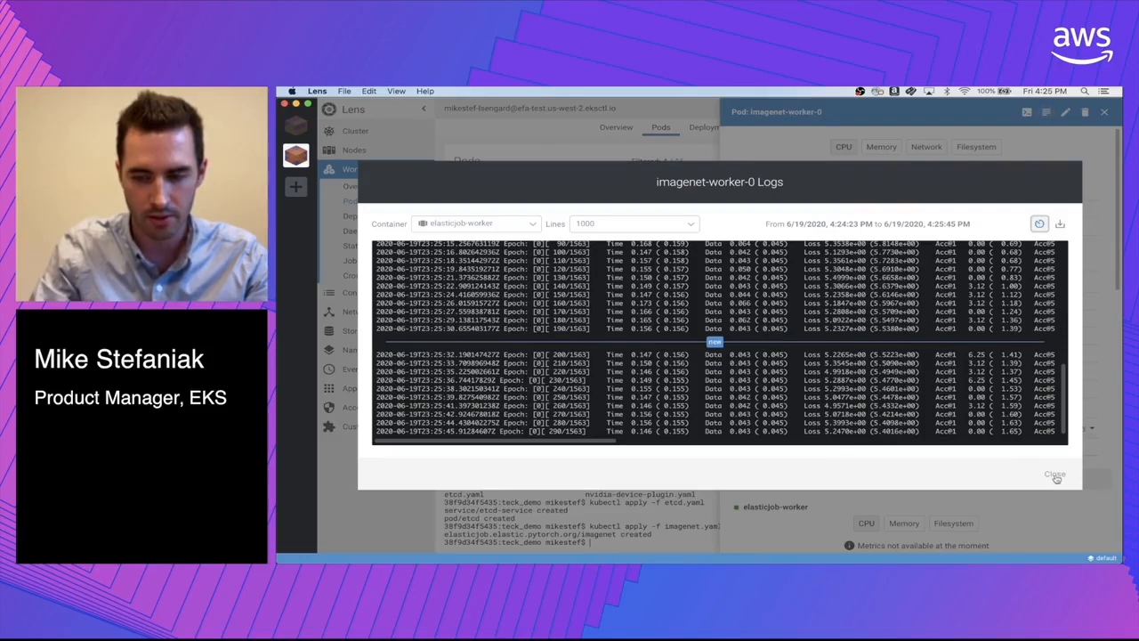
pyautogui.click(1054, 473)
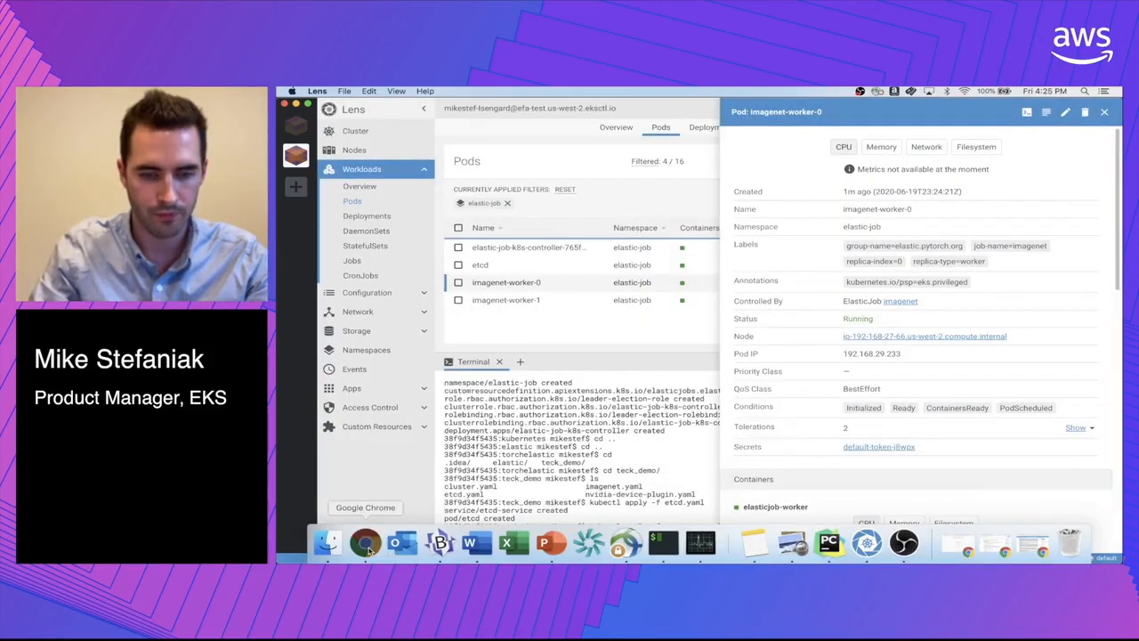
pyautogui.click(365, 541)
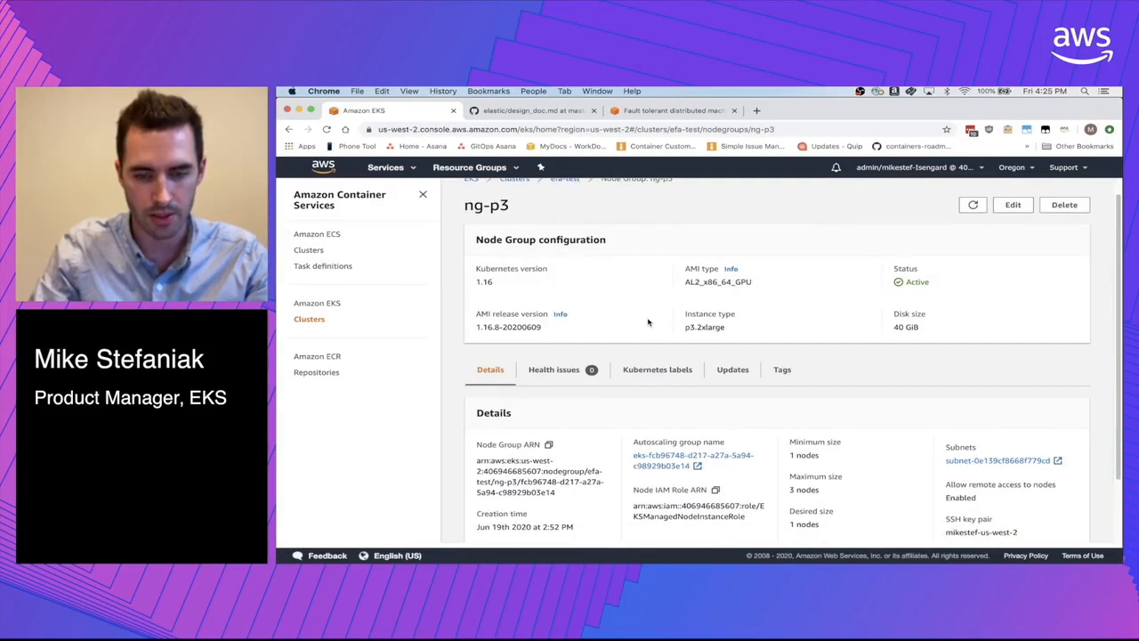
# - Review ng-p3's details showing it Active again with one desired node
pyautogui.scroll(-3)
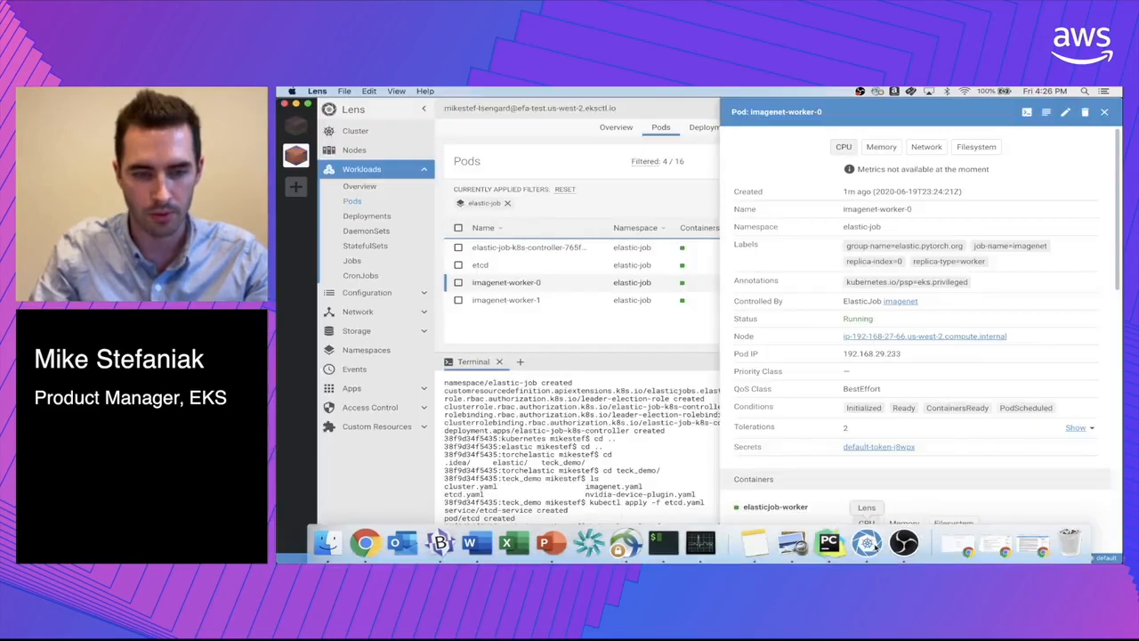
# - View the Nodes list: four nodes, two marked SchedulingDisabled
pyautogui.click(354, 149)
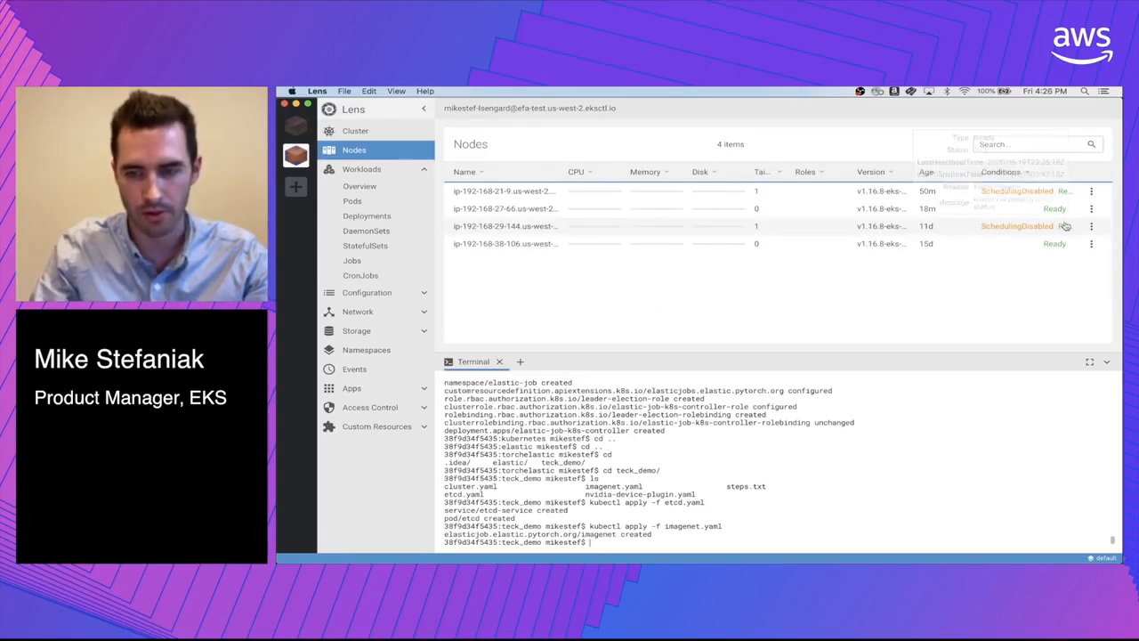
pyautogui.moveTo(683, 326)
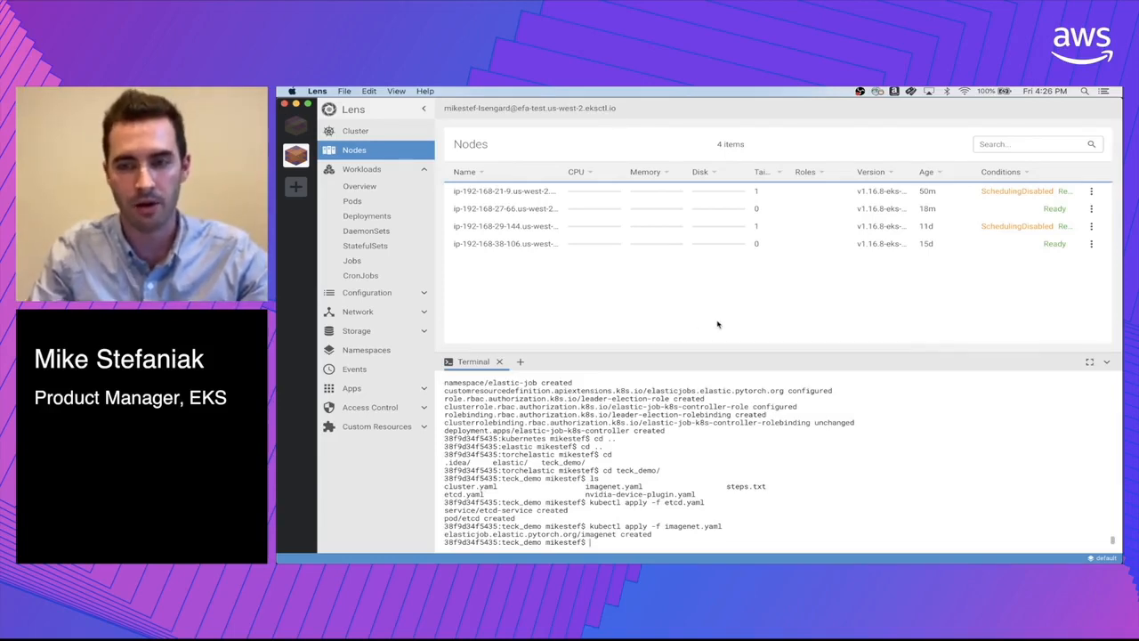
pyautogui.moveTo(666, 292)
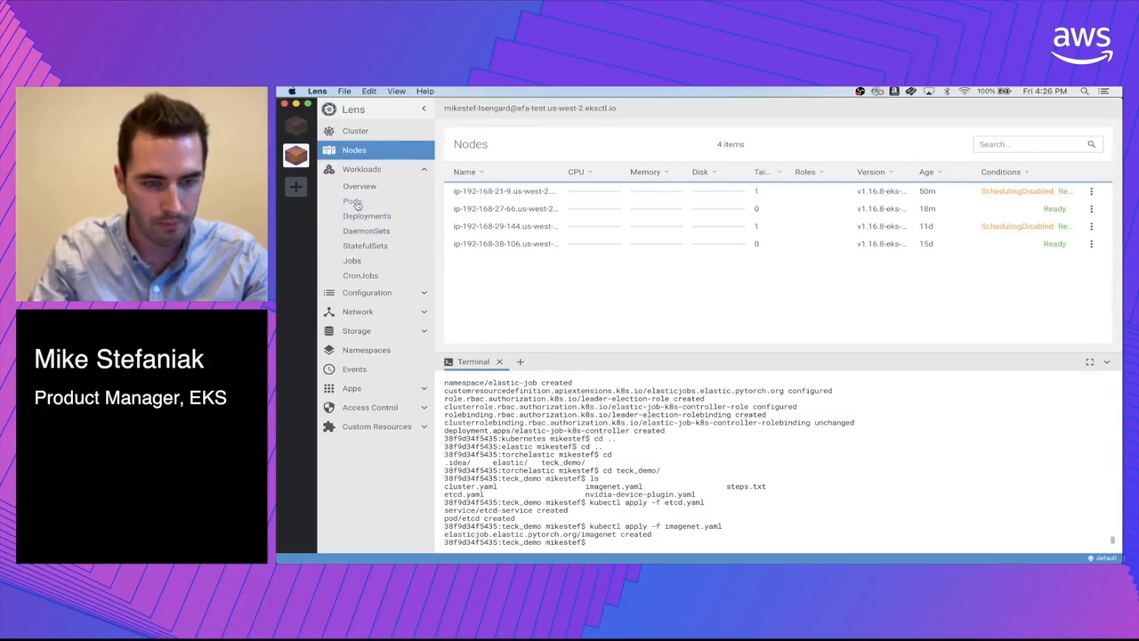
# - Return to elastic-job pods showing worker-1 Pending and reopen imagenet-worker-0's details
pyautogui.click(352, 199)
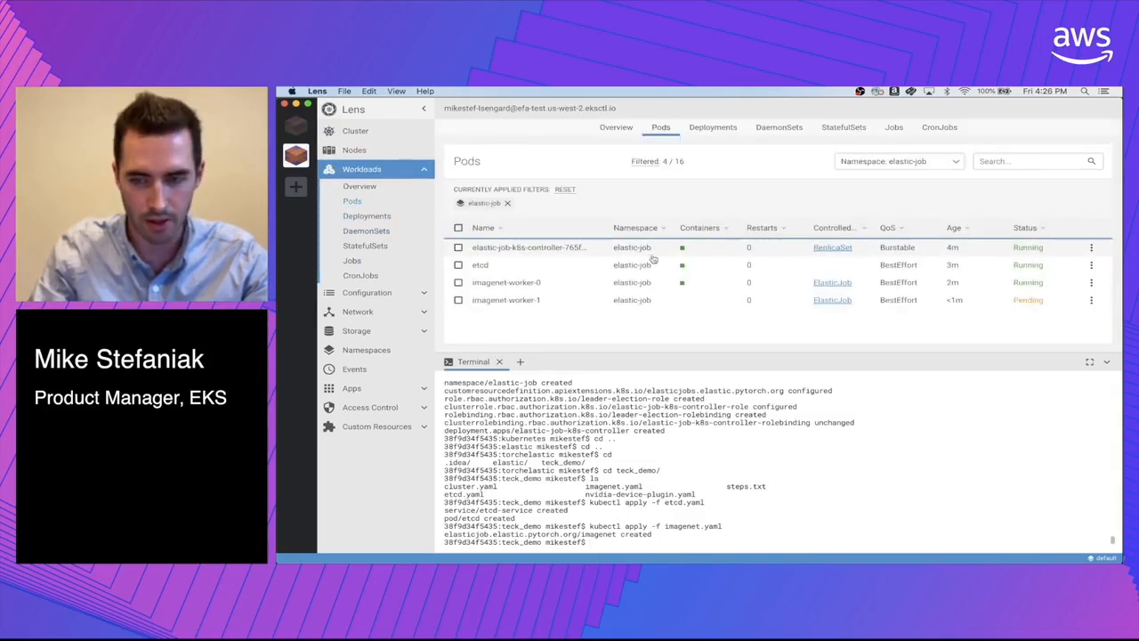
pyautogui.moveTo(582, 337)
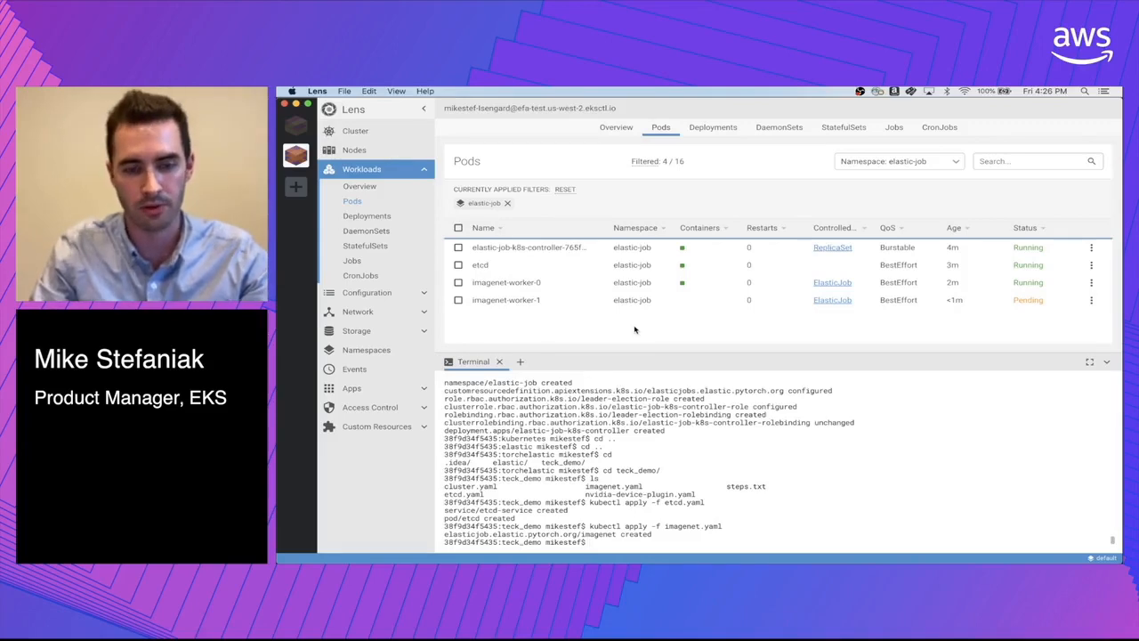
pyautogui.click(506, 281)
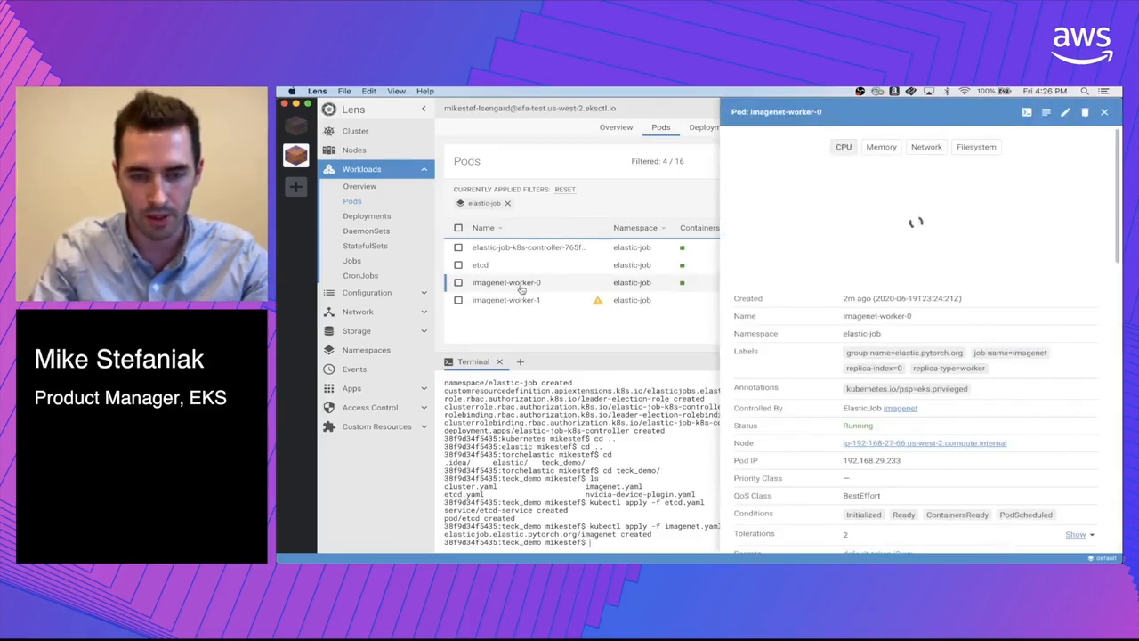
# - Review imagenet-worker-0's logs showing rendezvous rerun with one worker and training restarting at epoch 0
pyautogui.click(1046, 110)
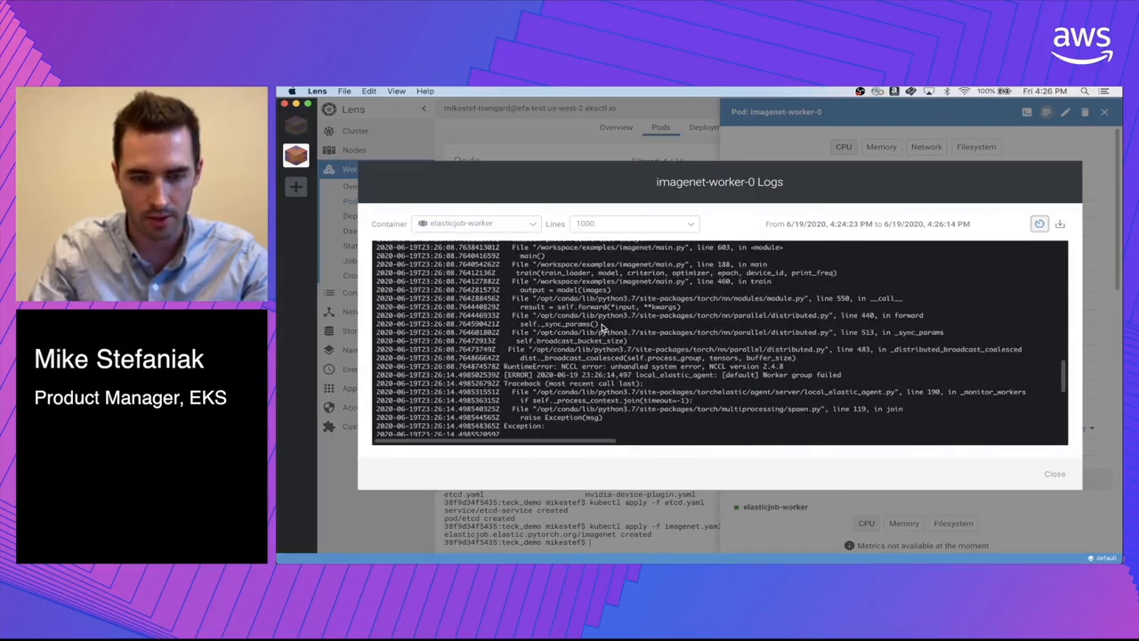
pyautogui.scroll(-3)
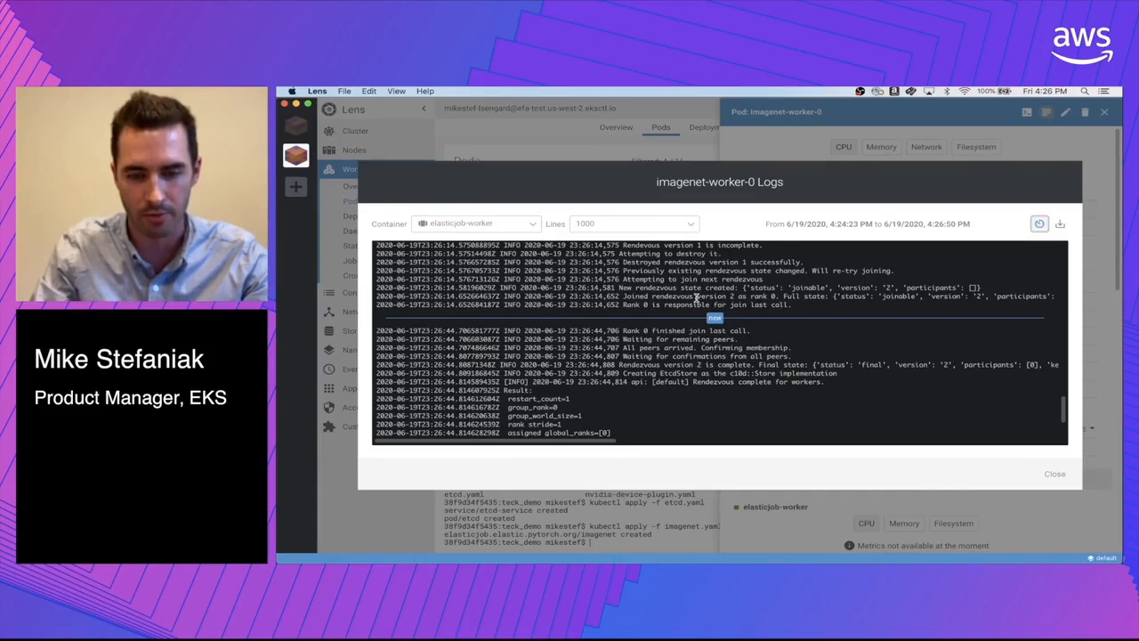
pyautogui.scroll(-3)
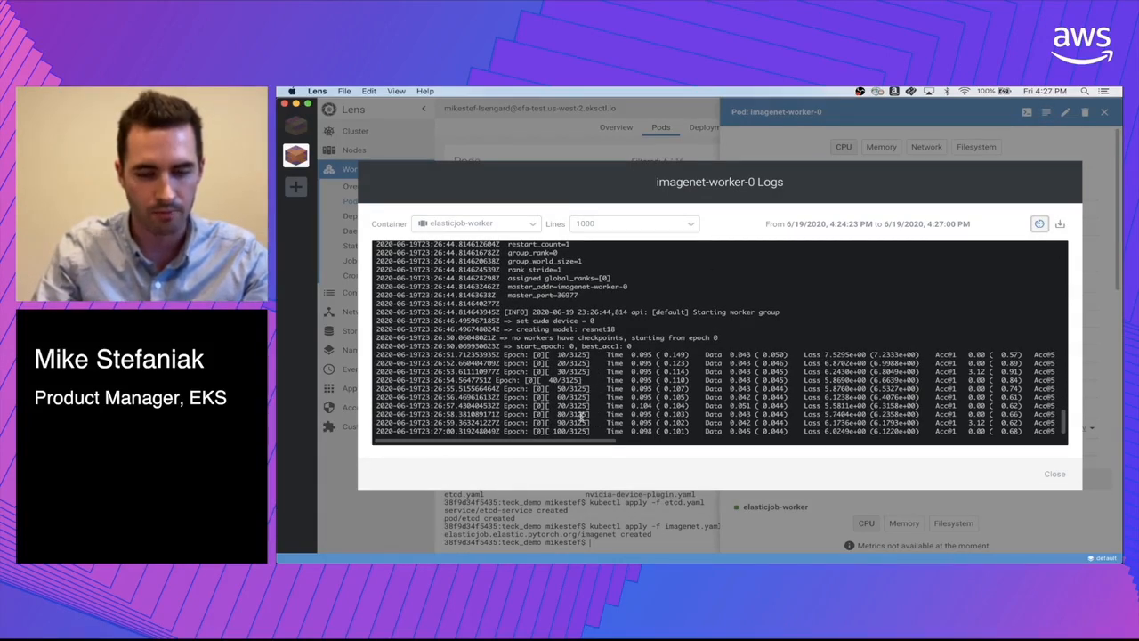
pyautogui.moveTo(816, 418)
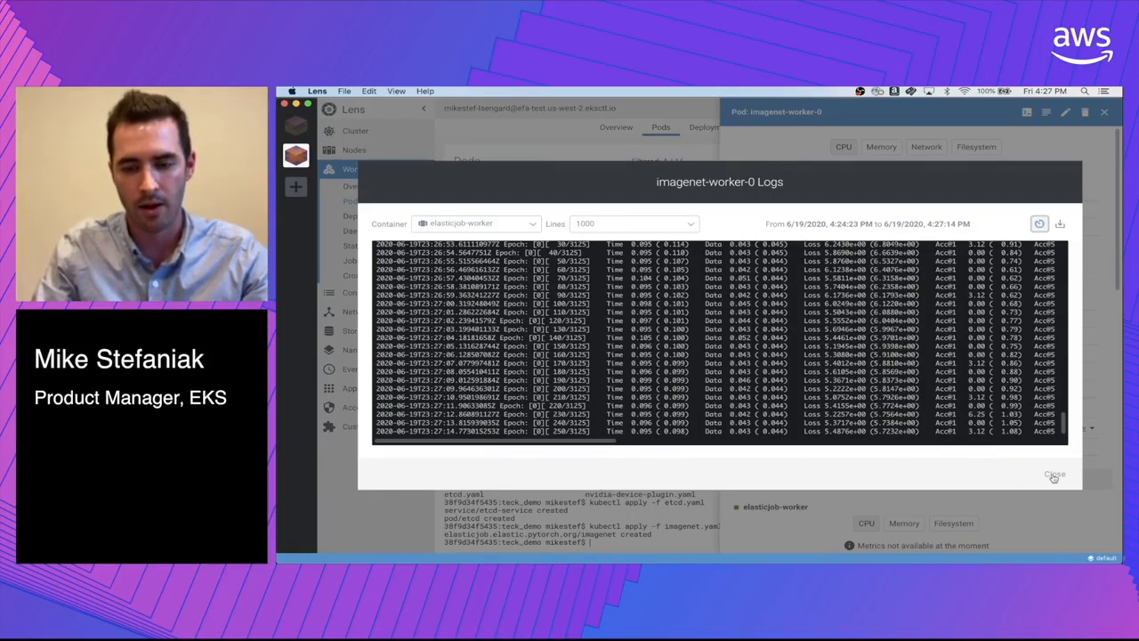
pyautogui.click(1053, 474)
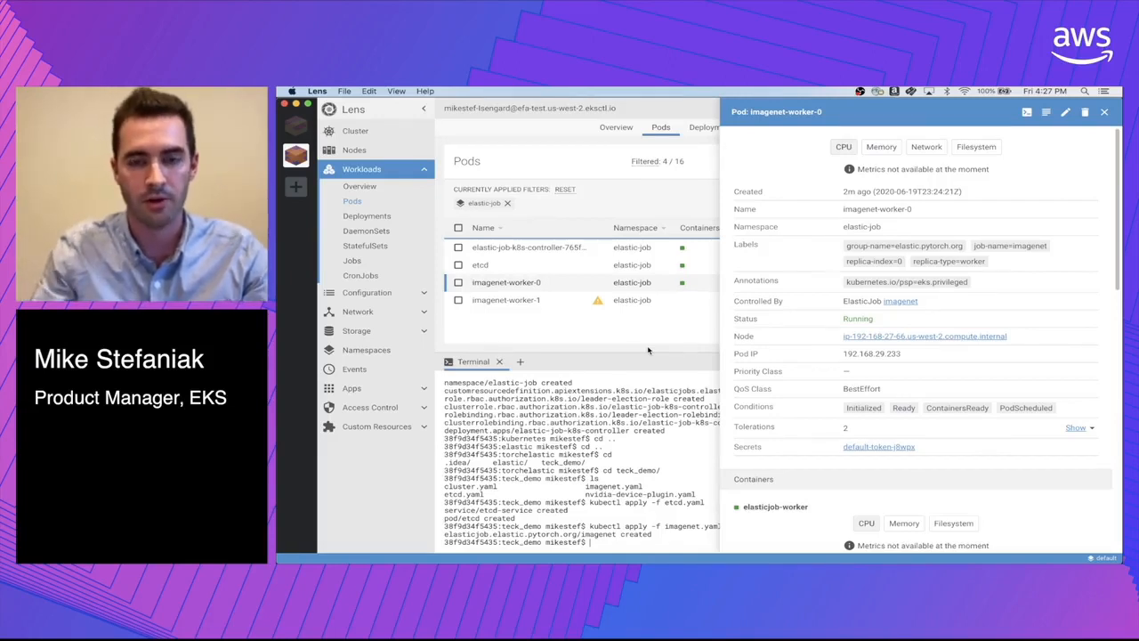
pyautogui.moveTo(632, 116)
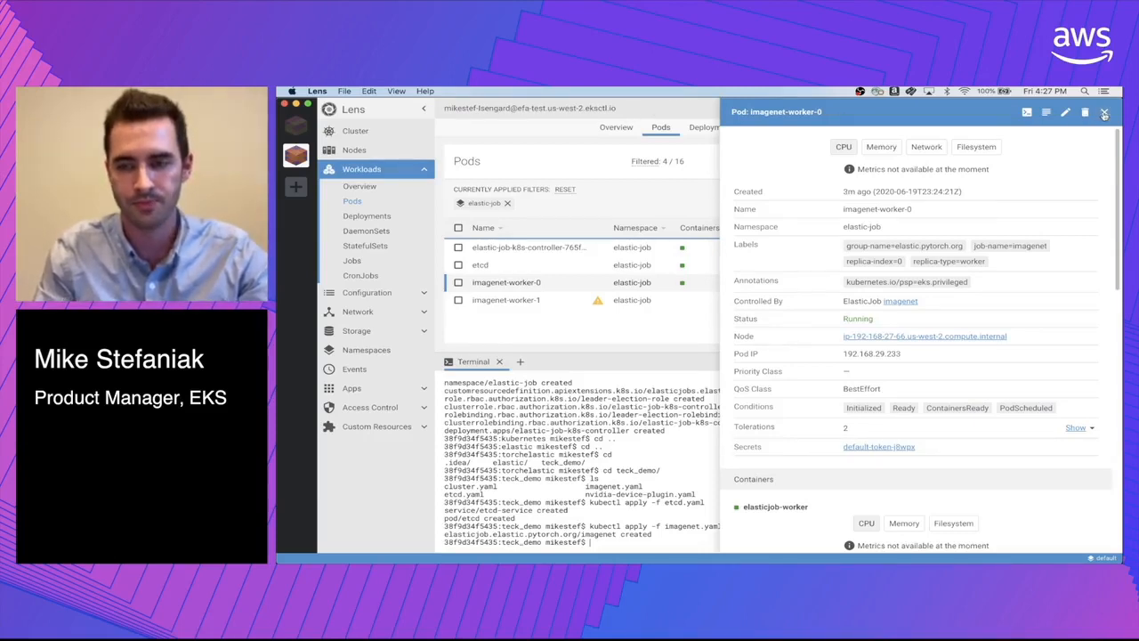
# - Return to the elastic-job pods list: worker-0 Running, worker-1 Pending
pyautogui.click(1104, 110)
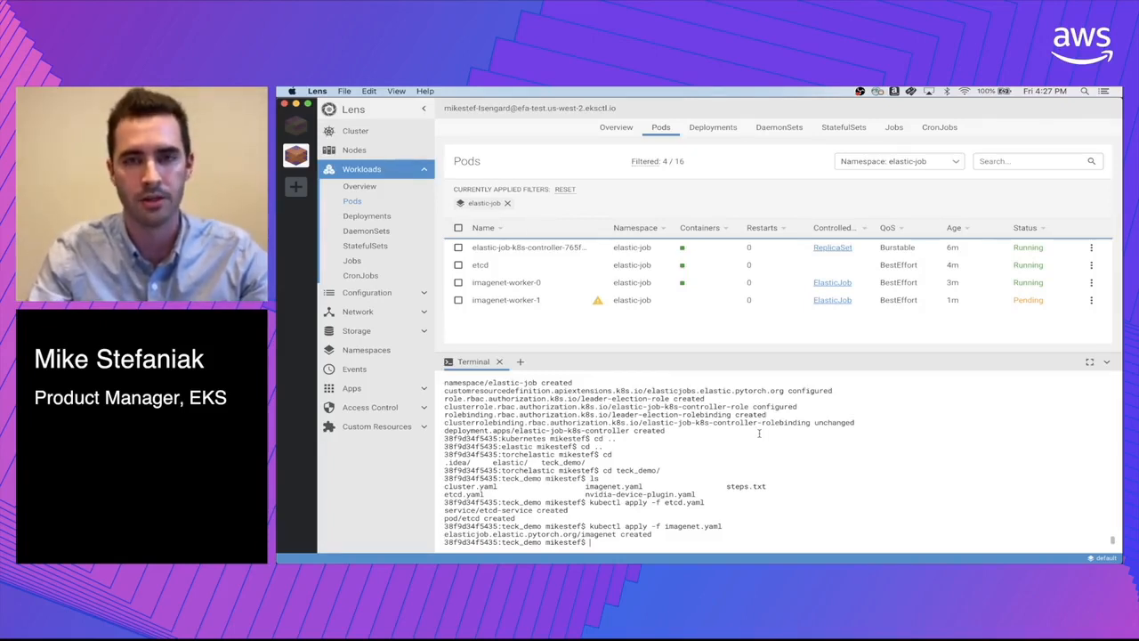
pyautogui.moveTo(616, 406)
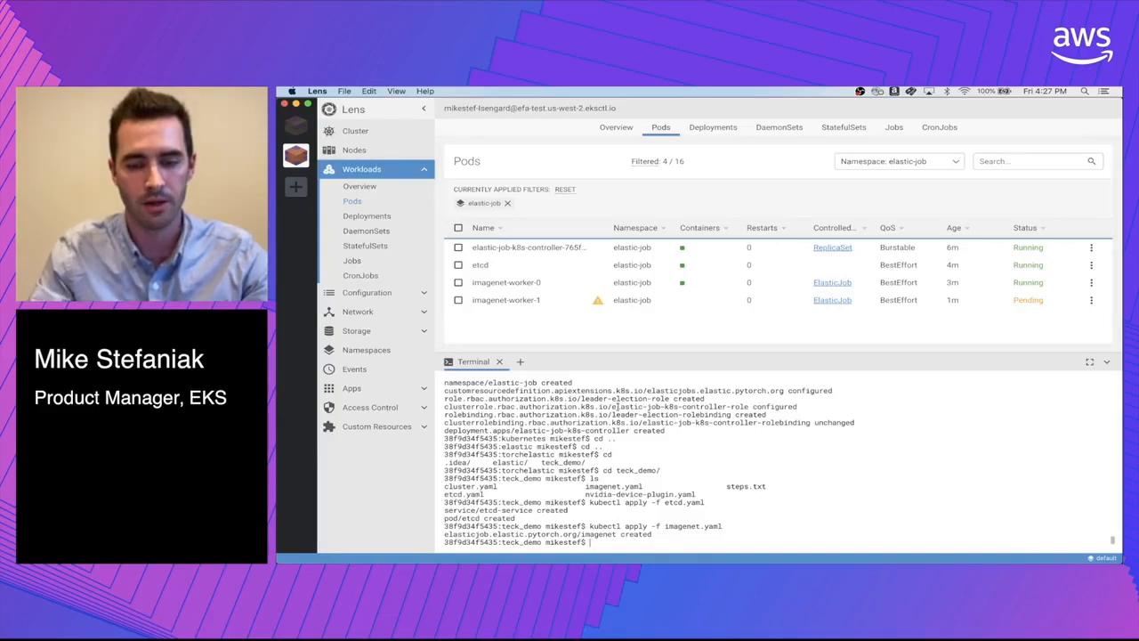